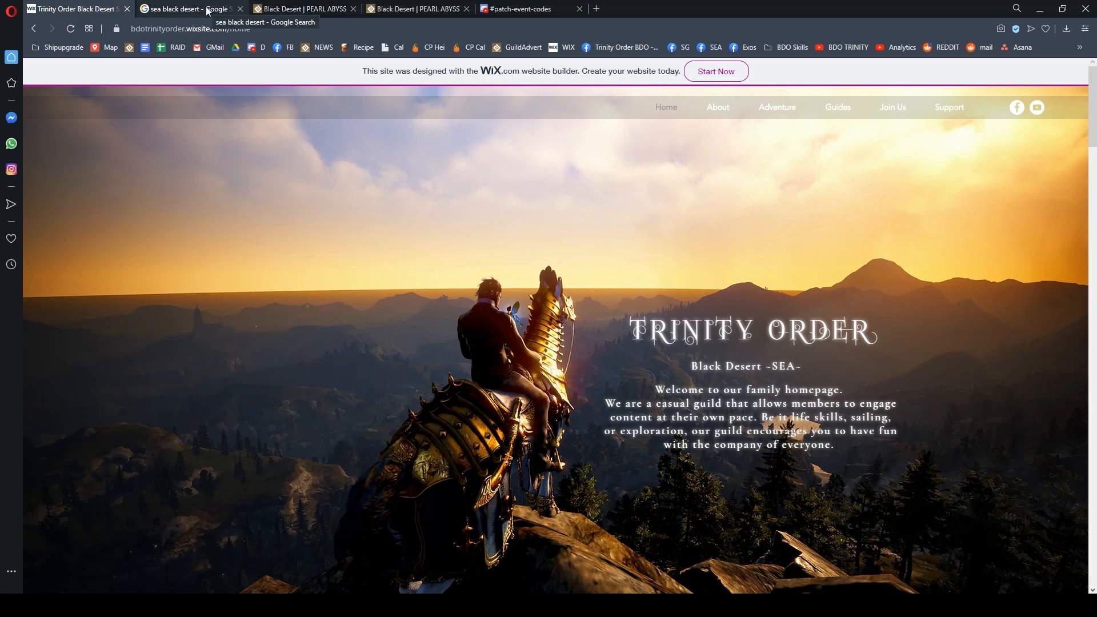
- Show the Google results for 'sea black desert', with the official Black Desert SEA site first
click(185, 9)
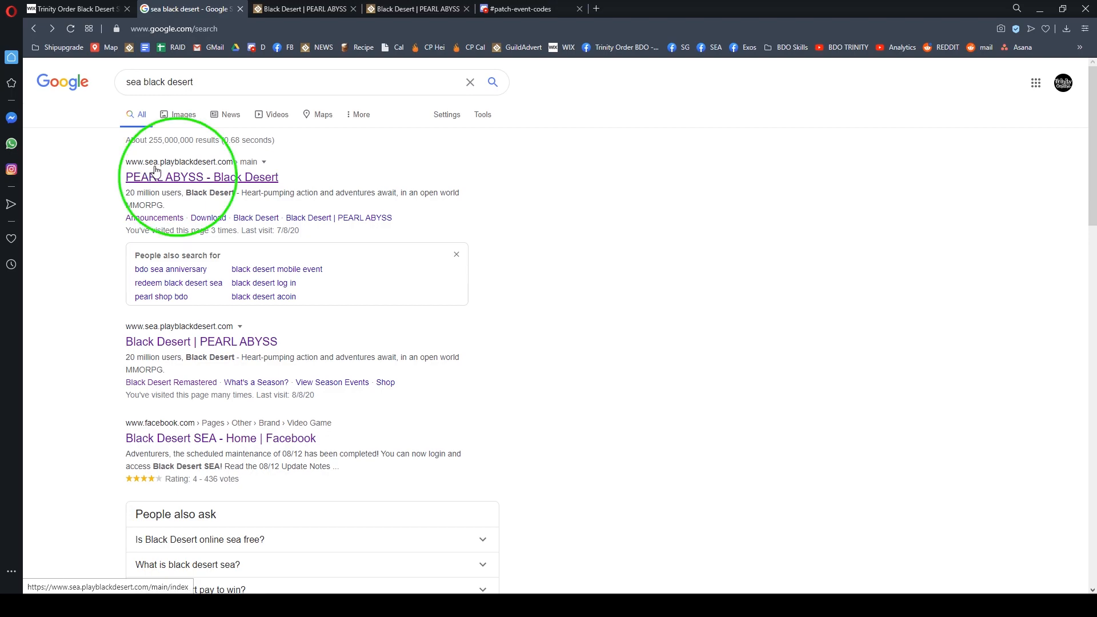
mouse_move(208, 181)
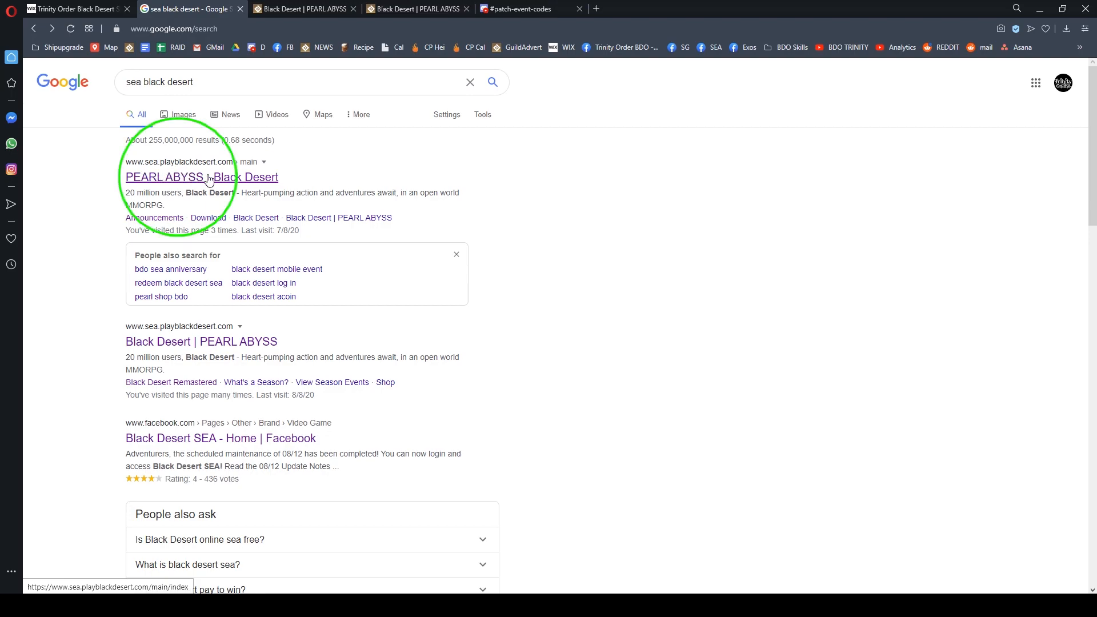
mouse_move(304, 188)
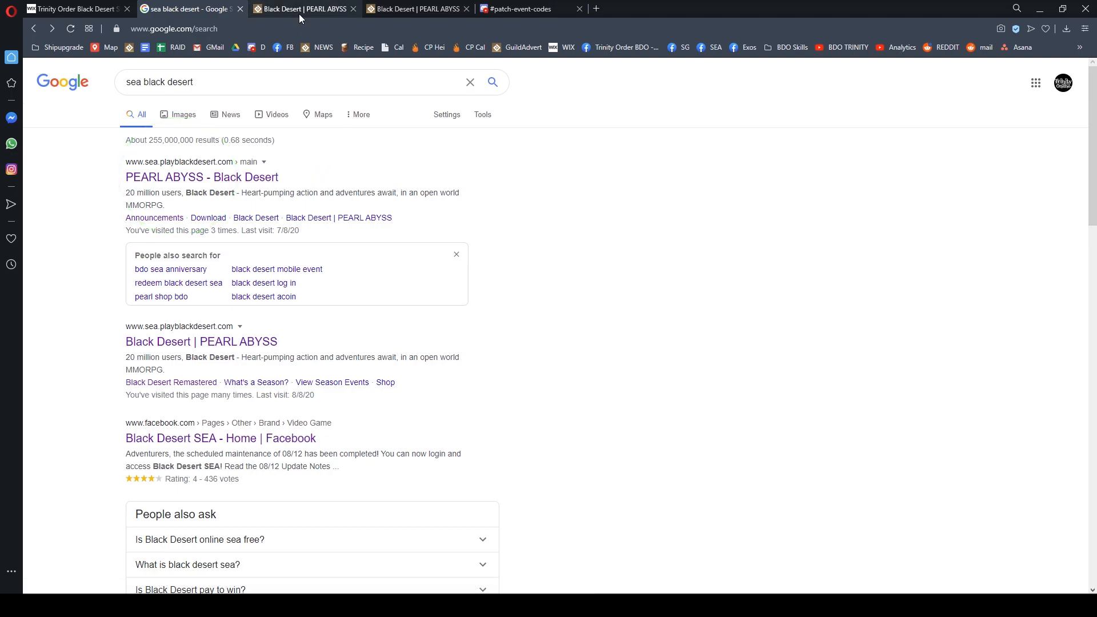
- Show the '[Event] Get Black Desert for FREE Returns!' announcement dated 2020-08-12
click(305, 9)
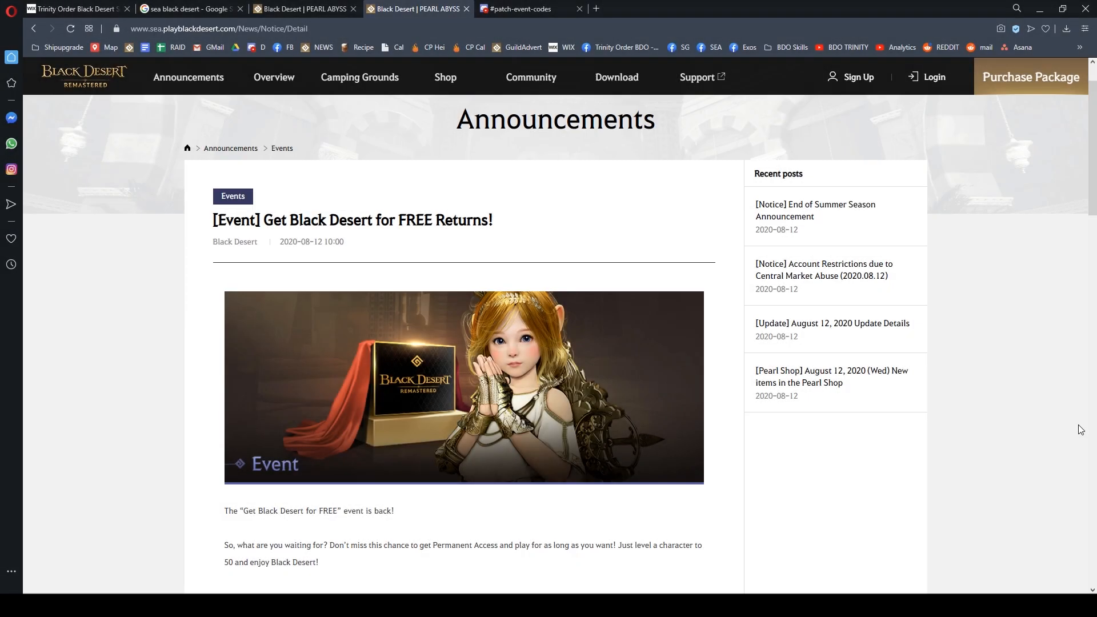
mouse_move(992, 442)
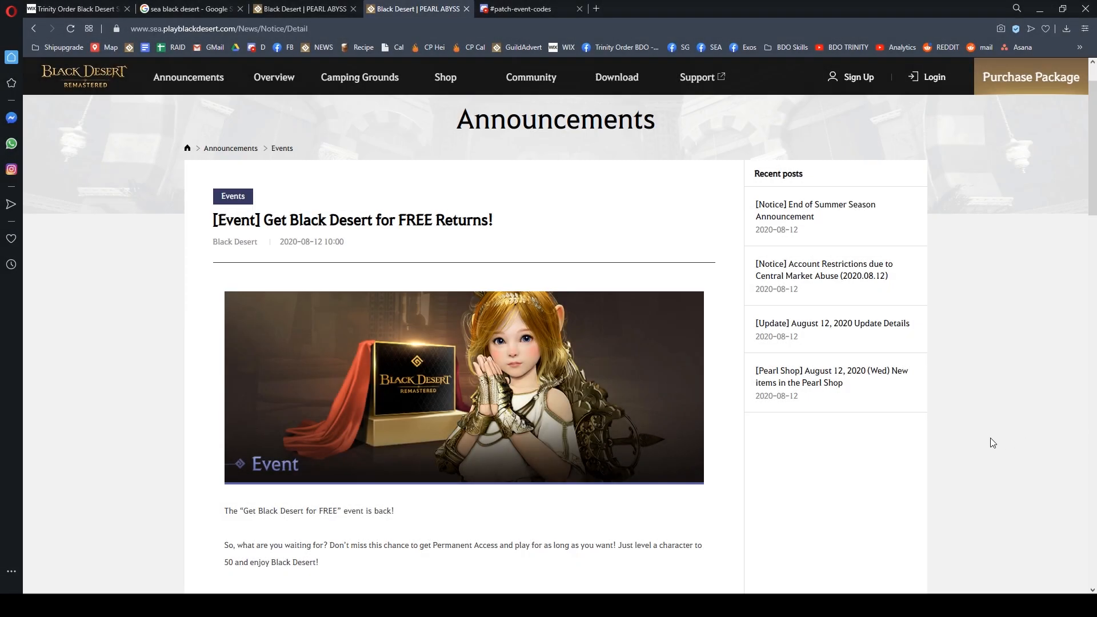
mouse_move(988, 437)
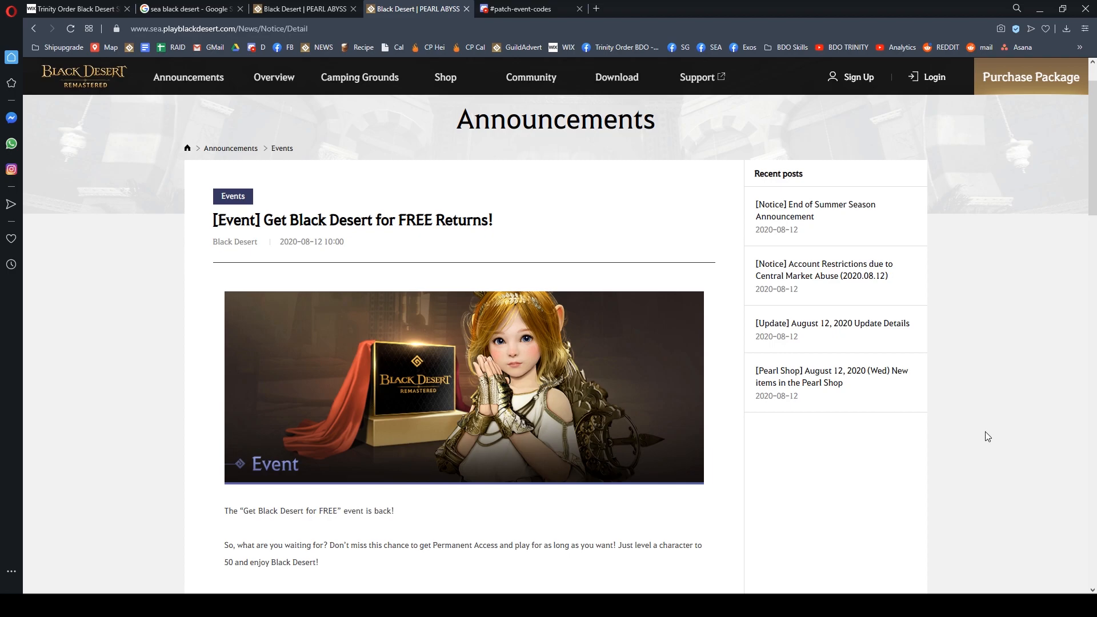
mouse_move(782, 477)
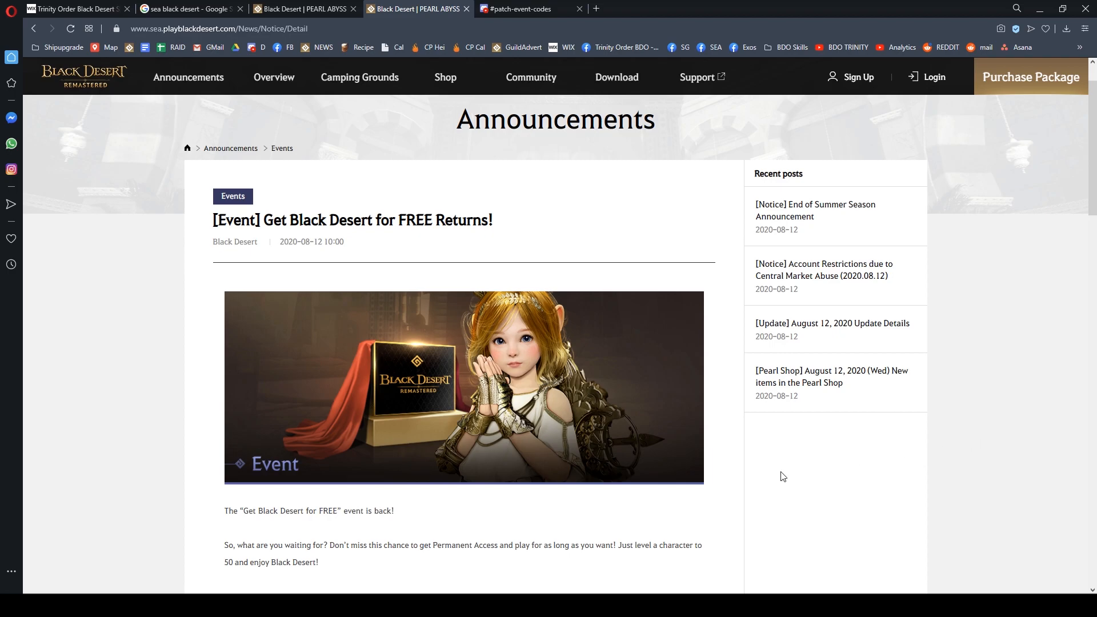
- Scroll the announcement to its event period, August 12 to September 9, 2020 at 23:59
scroll(down, 3)
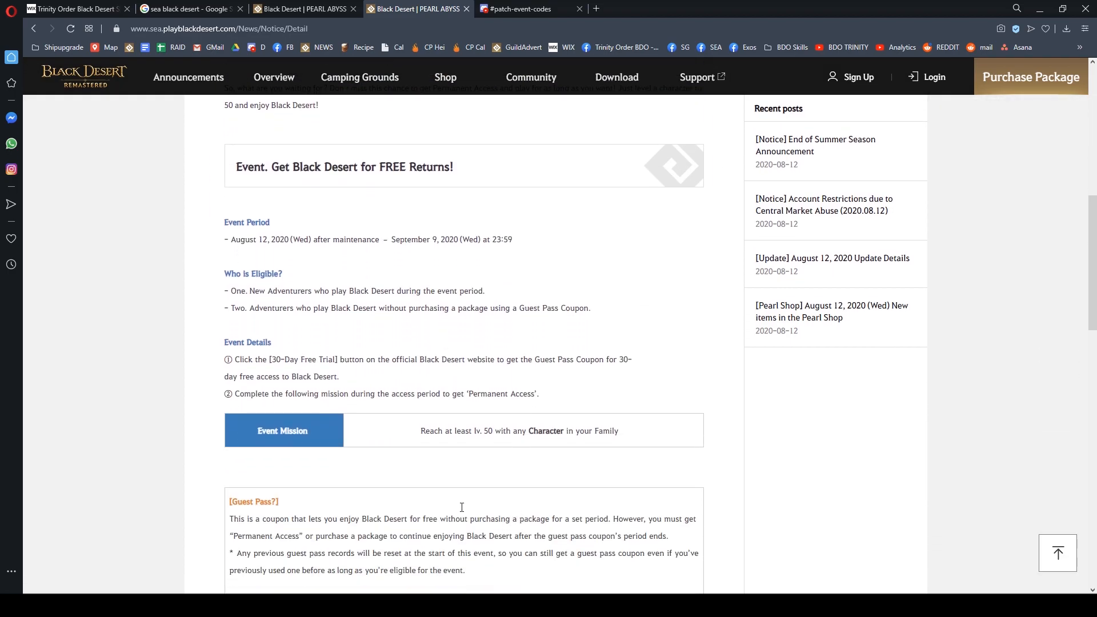
drag(231, 189, 511, 280)
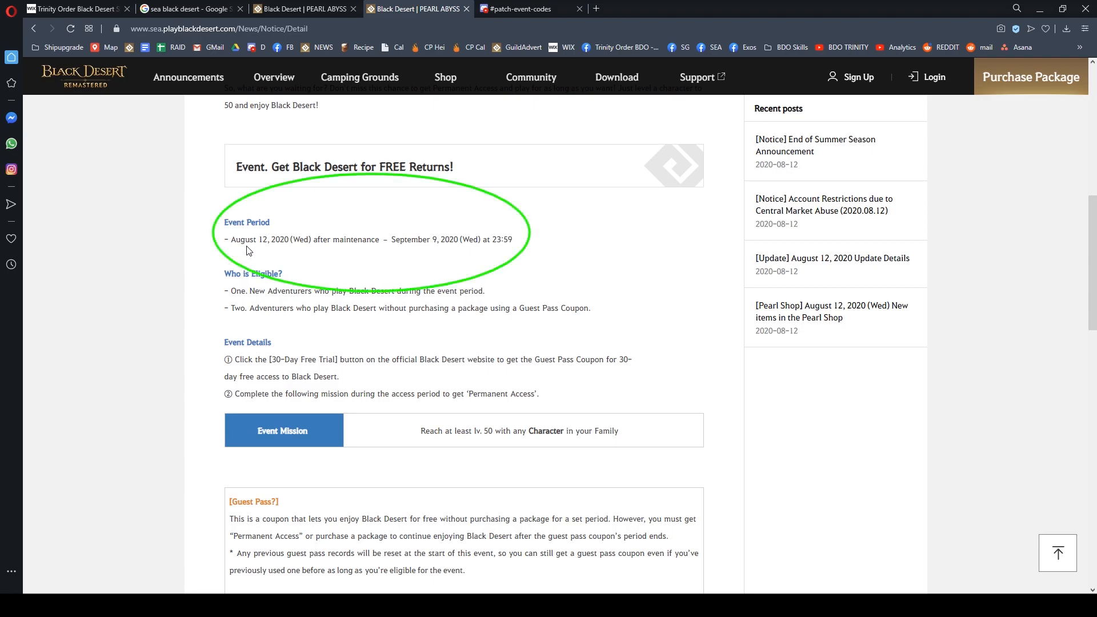
mouse_move(433, 254)
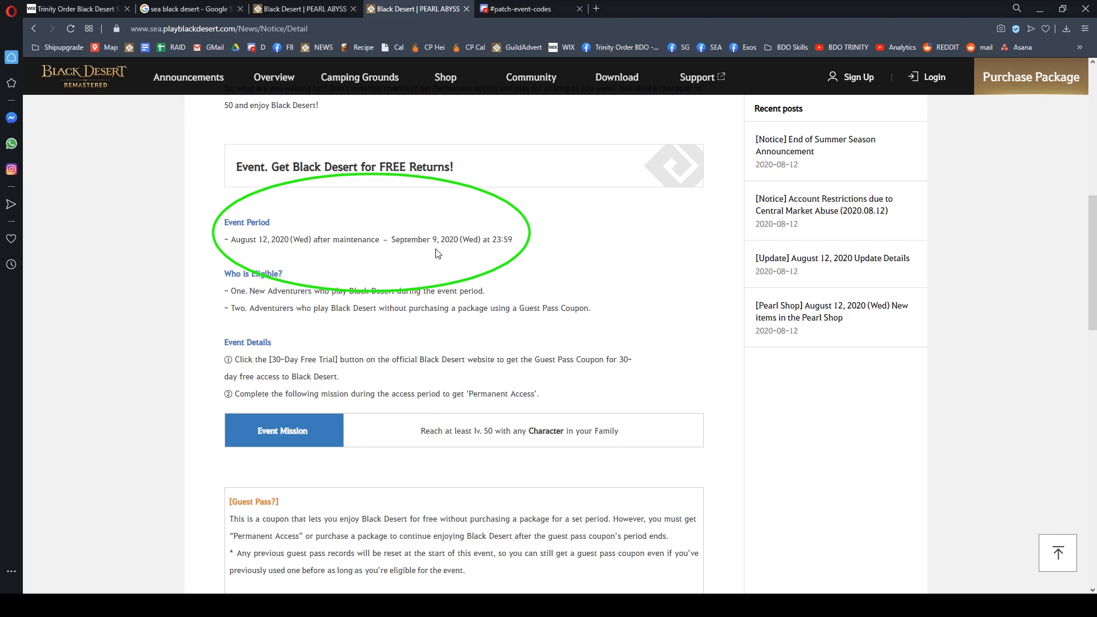
mouse_move(417, 253)
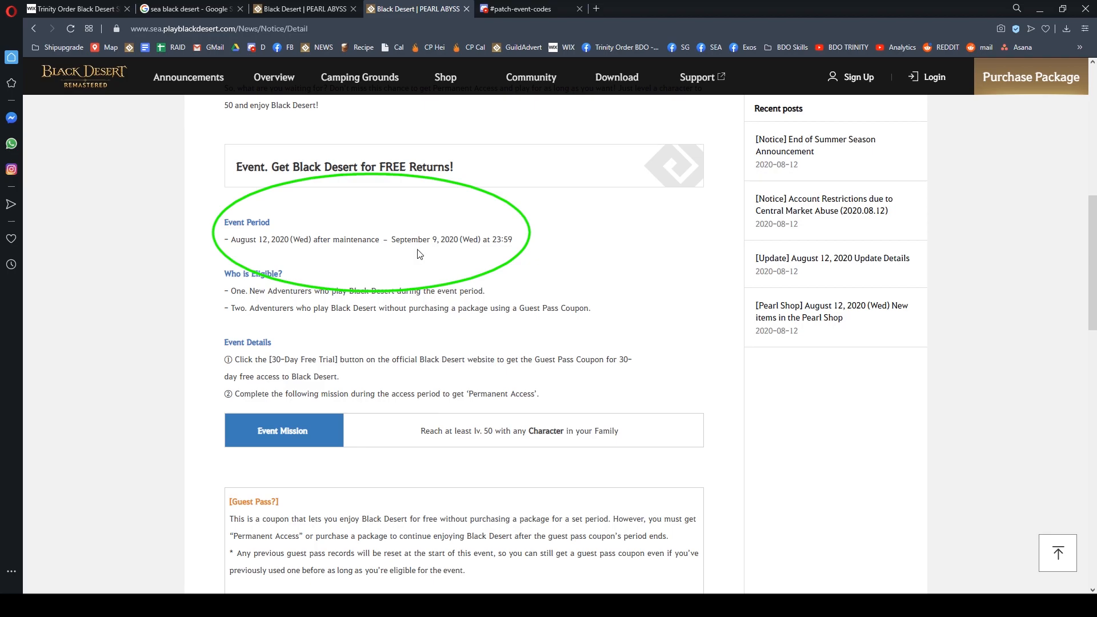
mouse_move(512, 254)
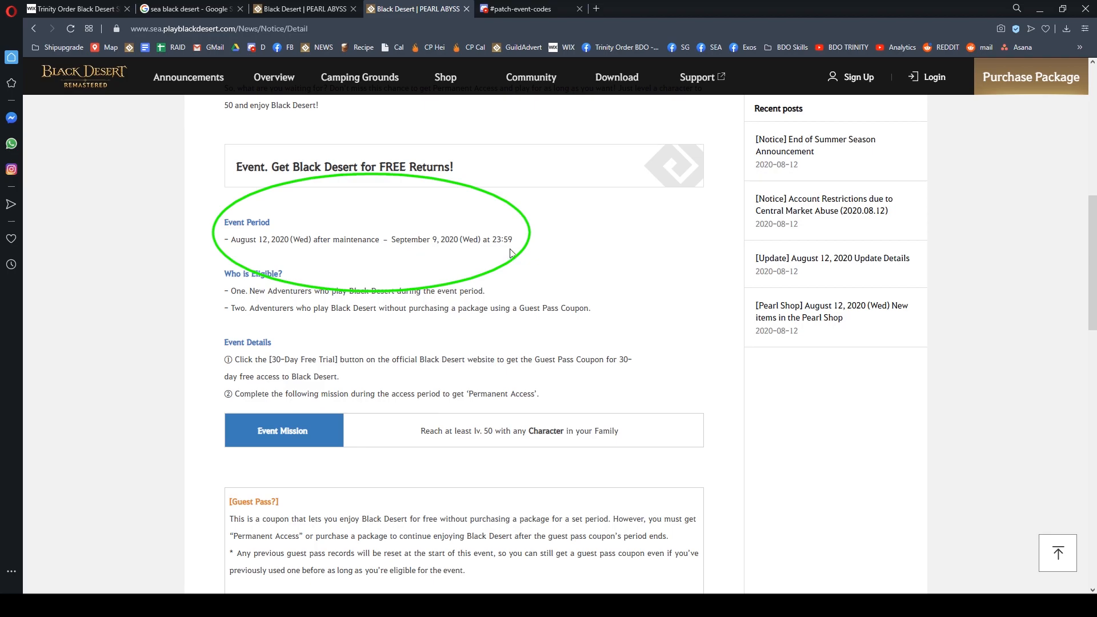
mouse_move(521, 255)
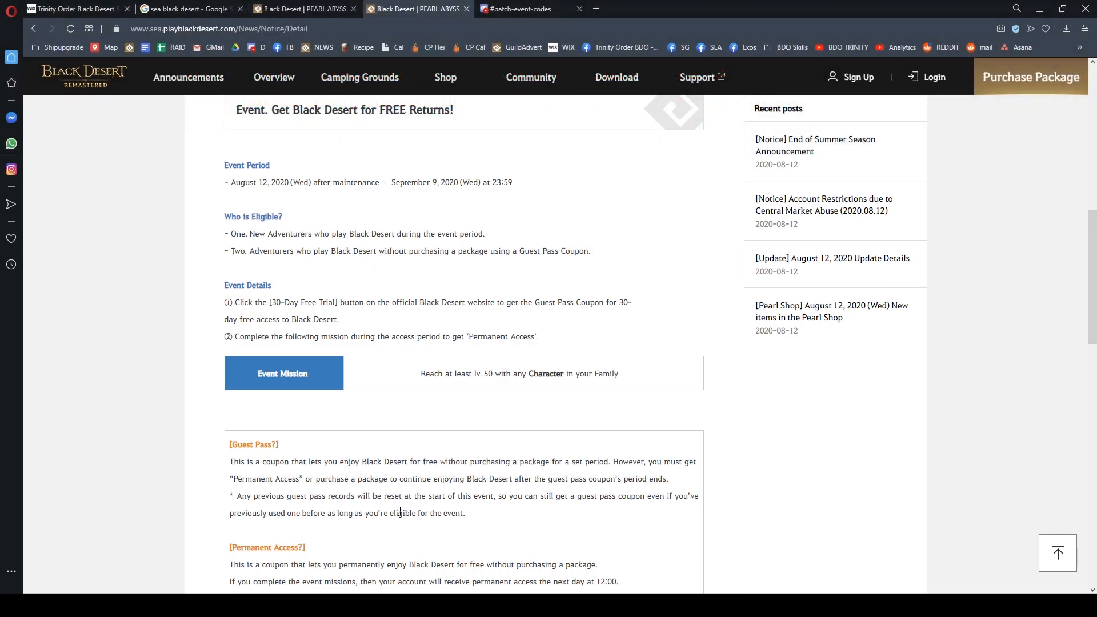
mouse_move(403, 509)
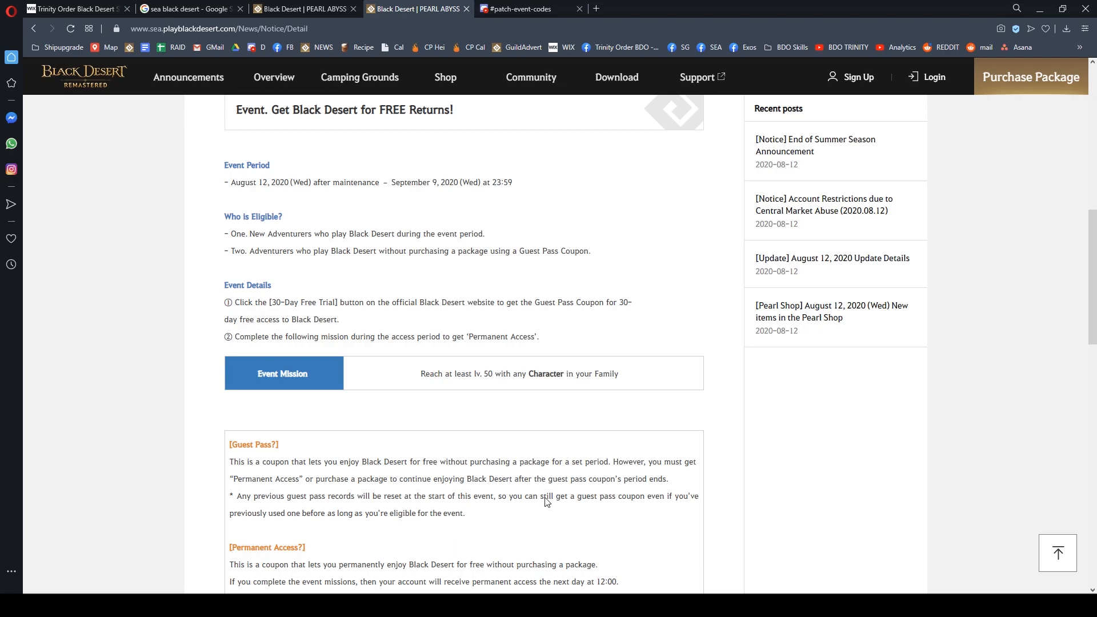
mouse_move(730, 396)
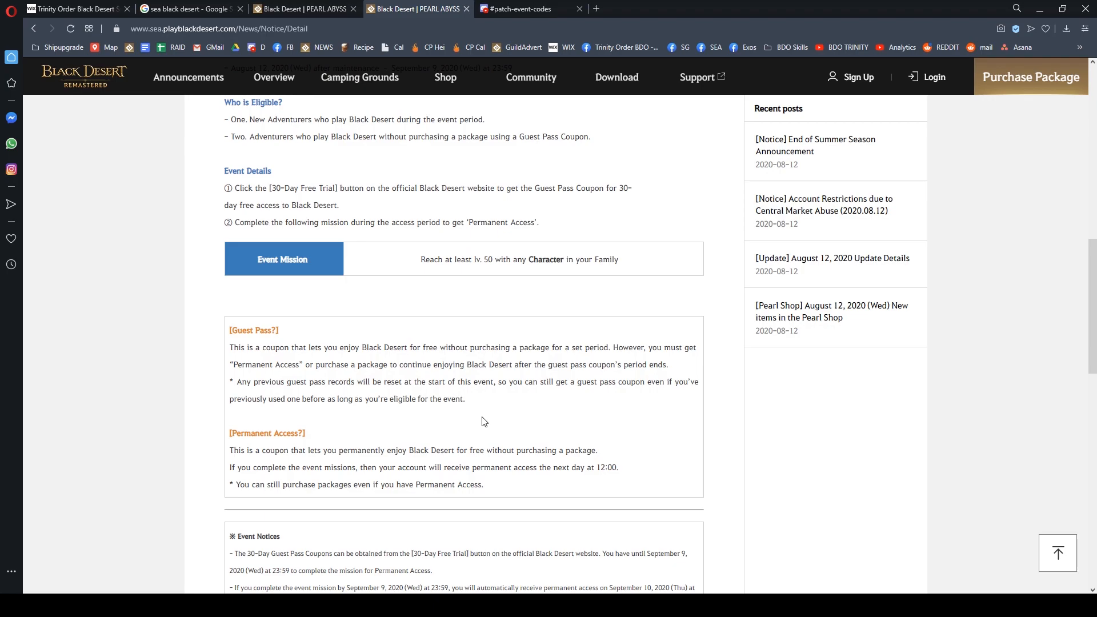
mouse_move(644, 418)
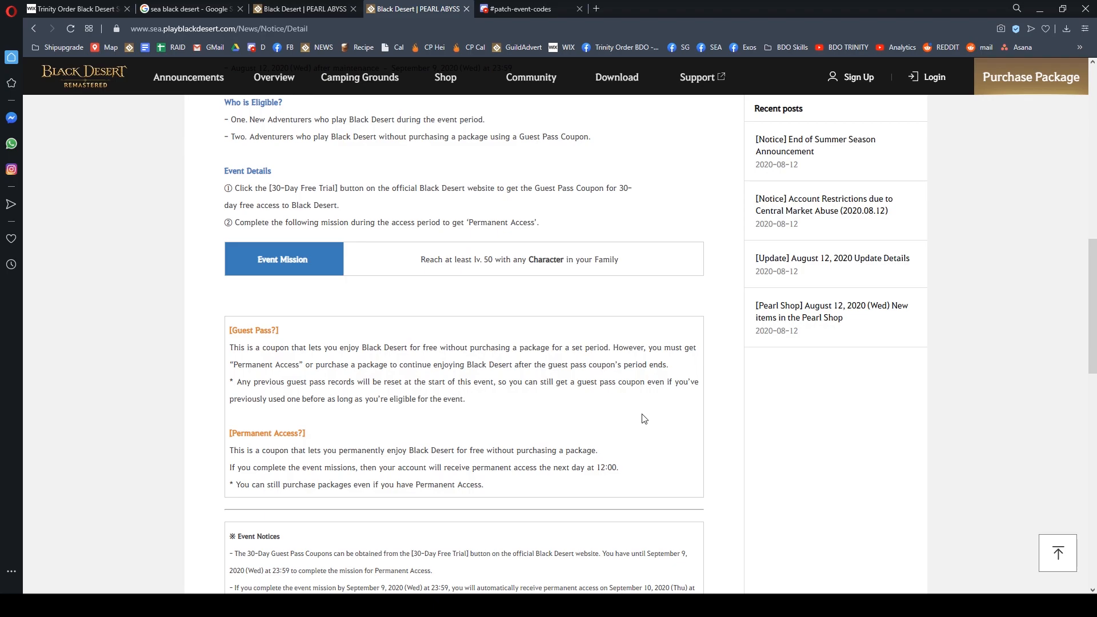
- Scroll over eligibility, the level-50 event mission, and the Guest Pass and Permanent Access notes
scroll(up, 3)
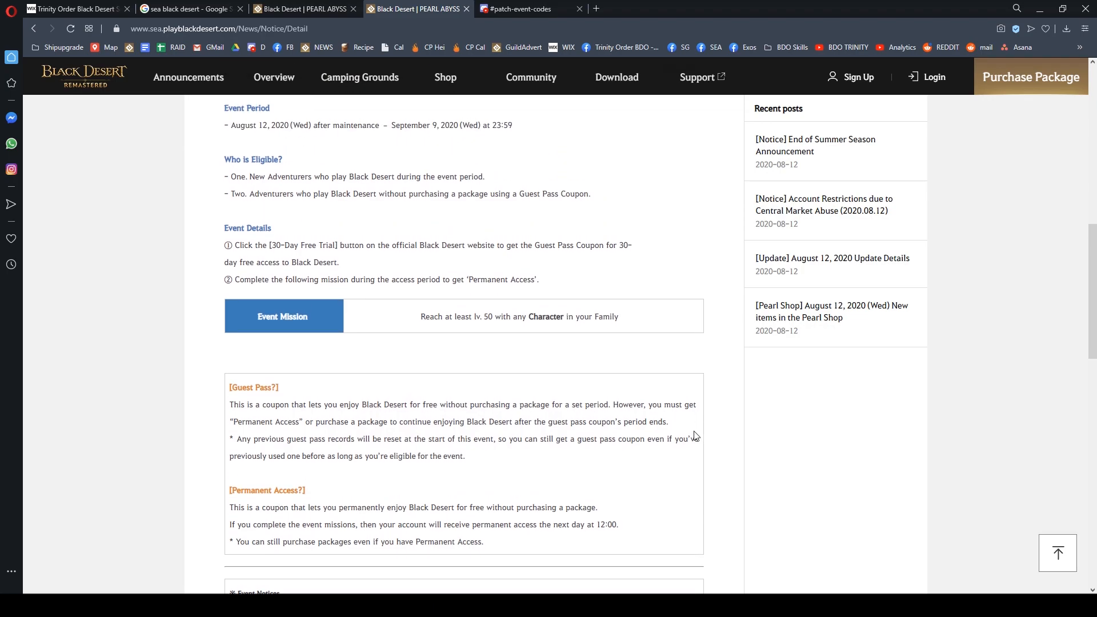
scroll(down, 3)
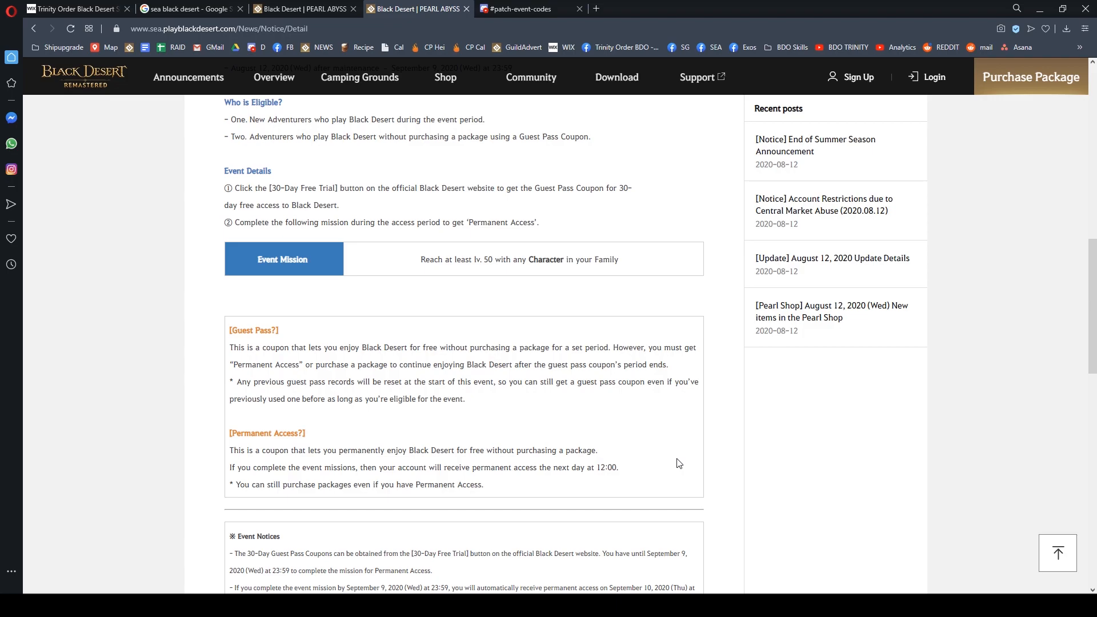
mouse_move(680, 463)
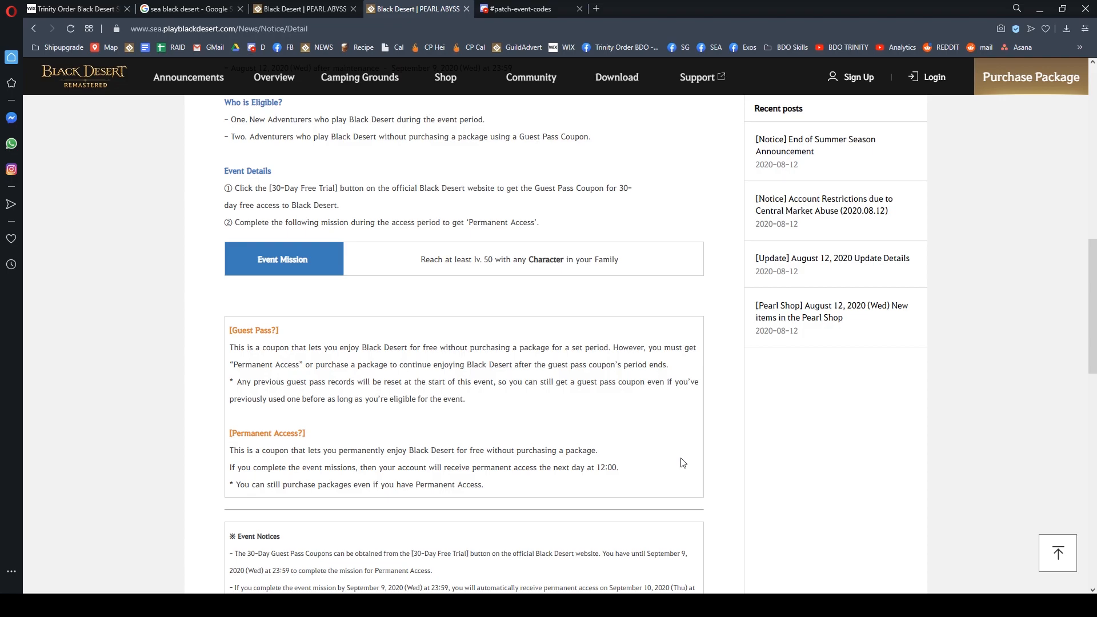
mouse_move(685, 456)
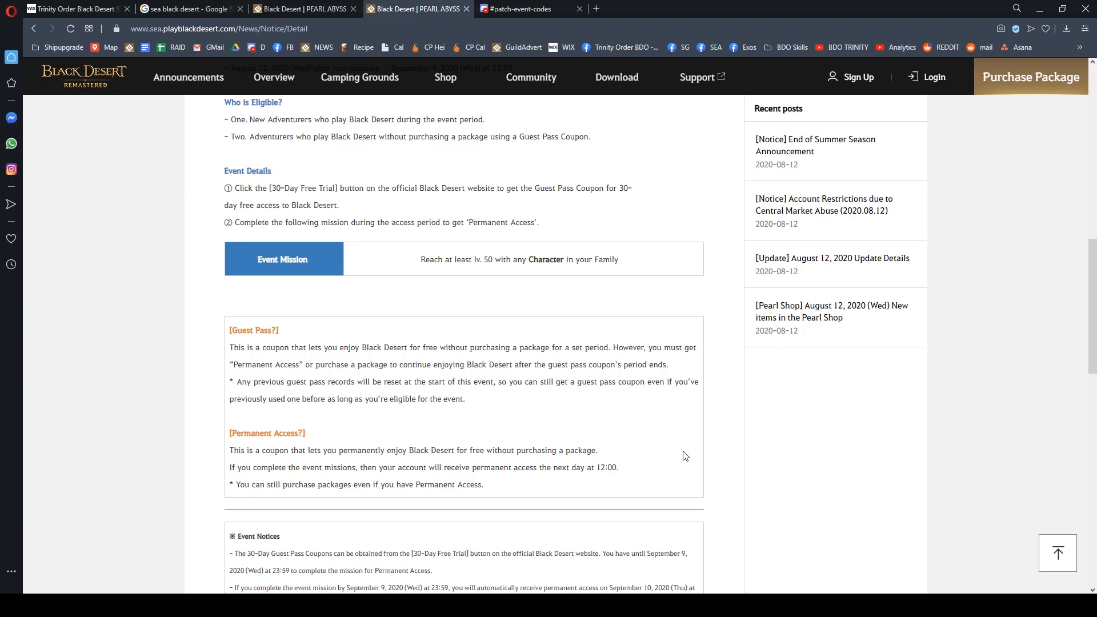
scroll(down, 3)
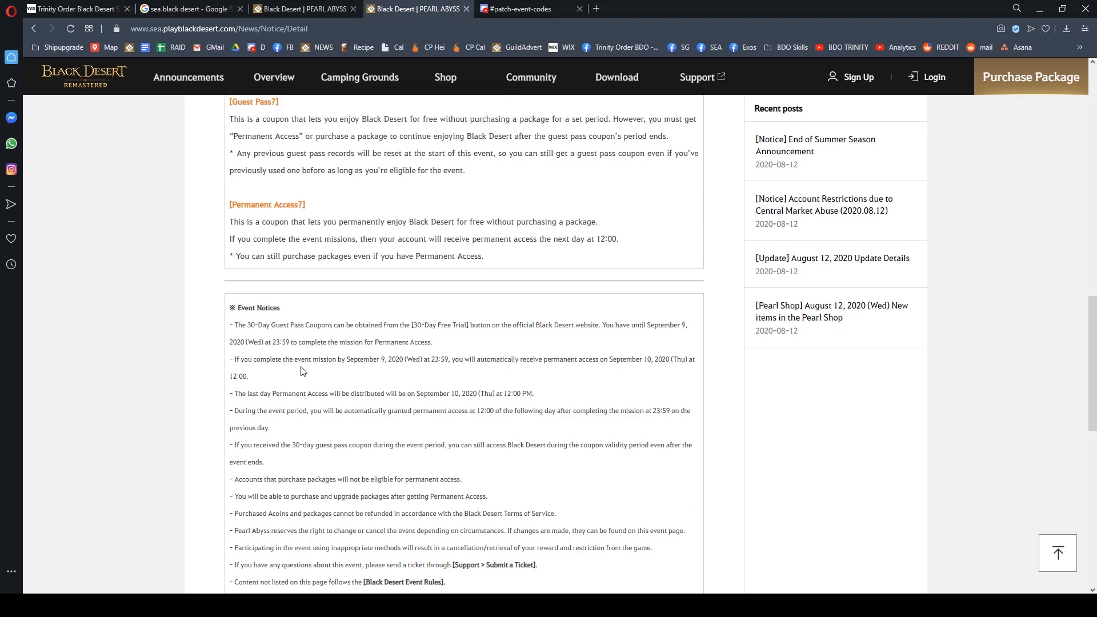
mouse_move(343, 454)
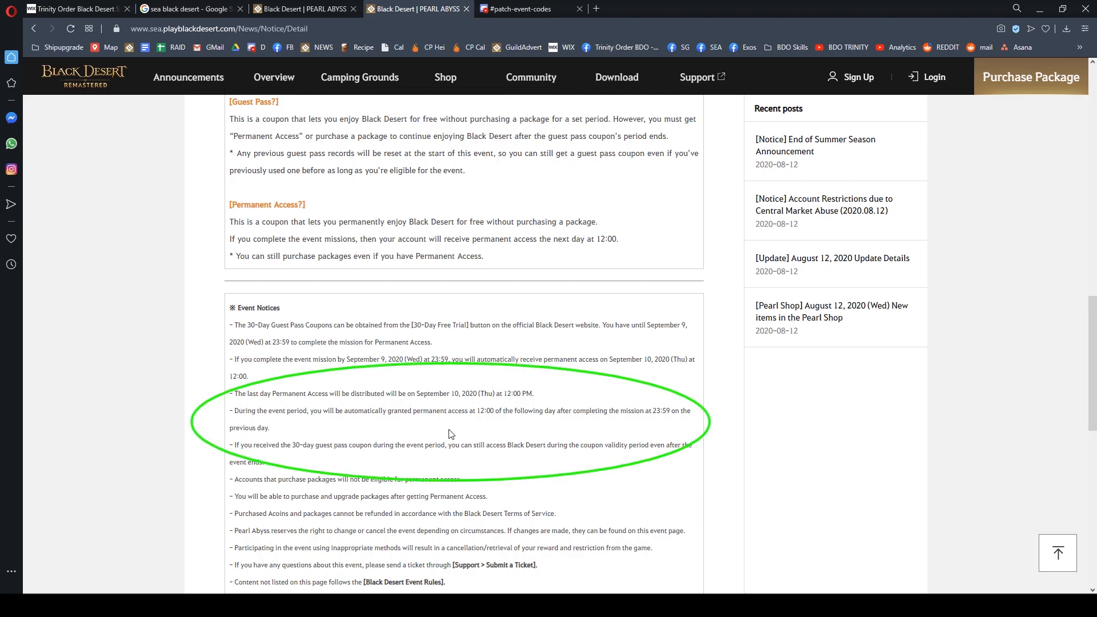
mouse_move(484, 433)
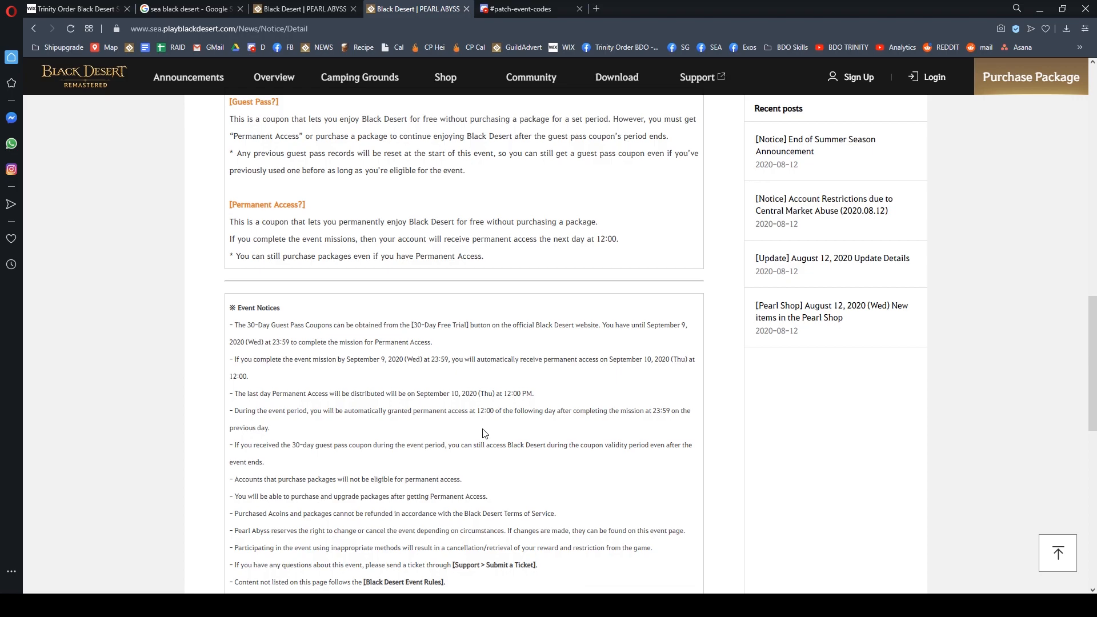
mouse_move(482, 431)
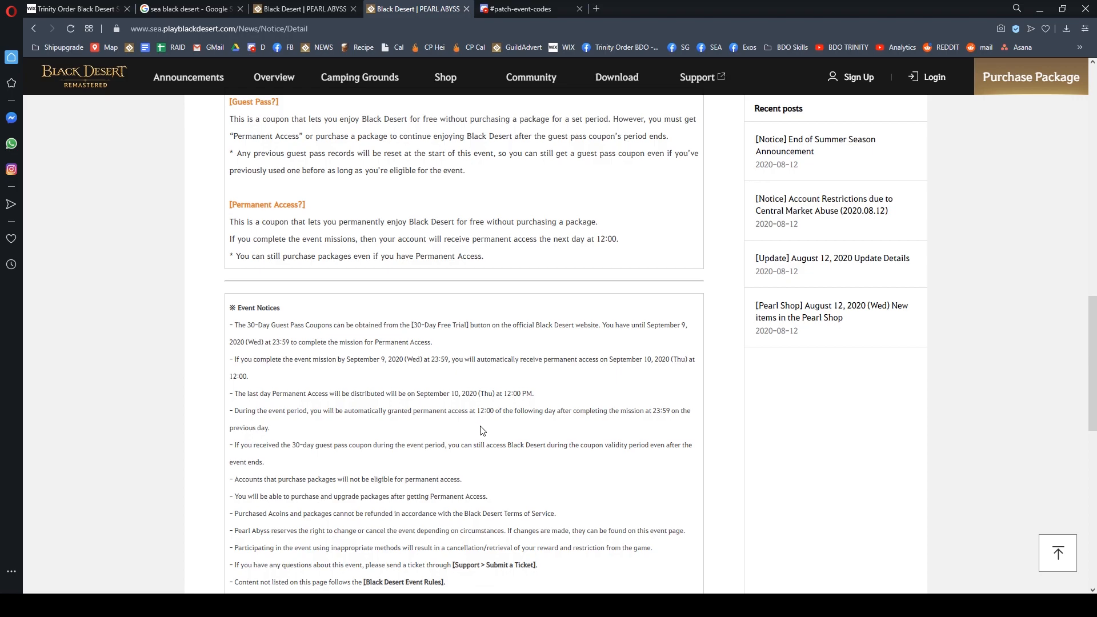
mouse_move(481, 431)
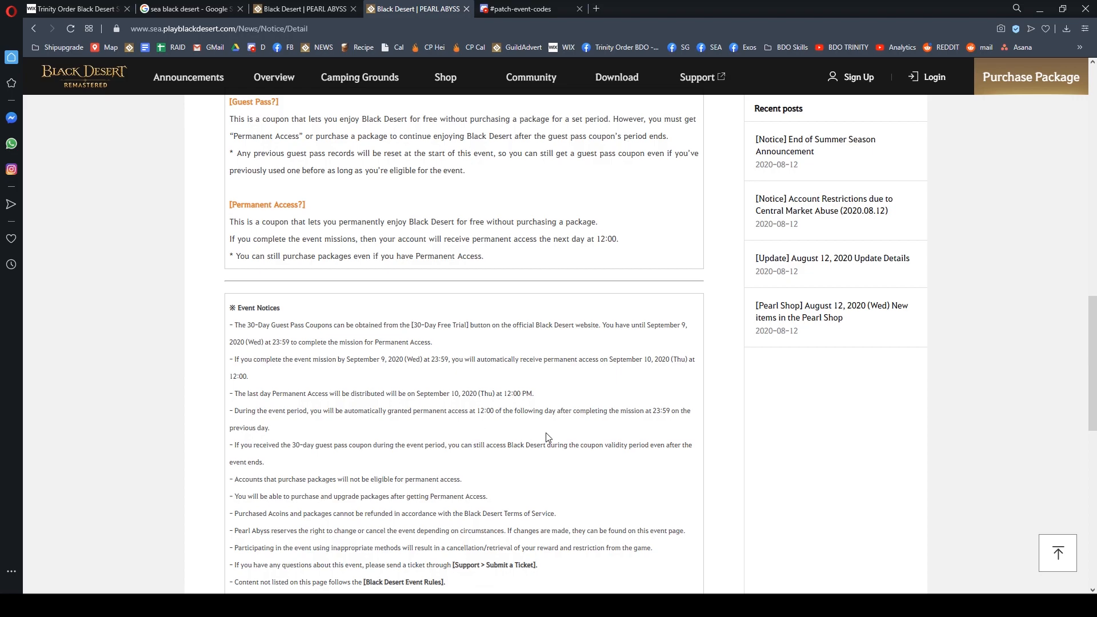
mouse_move(564, 437)
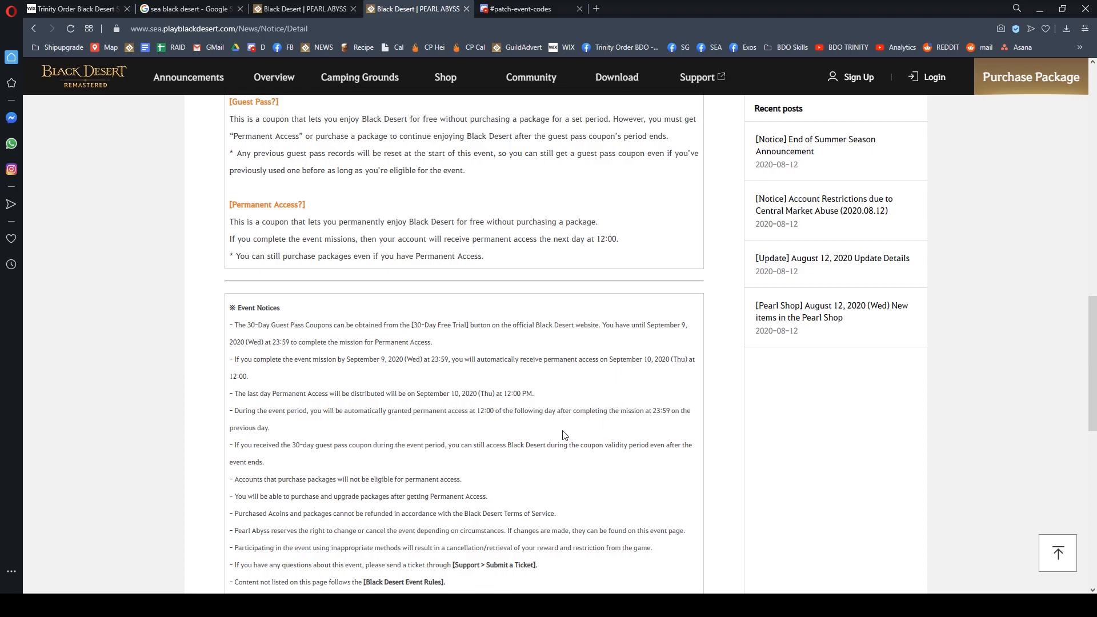
mouse_move(575, 434)
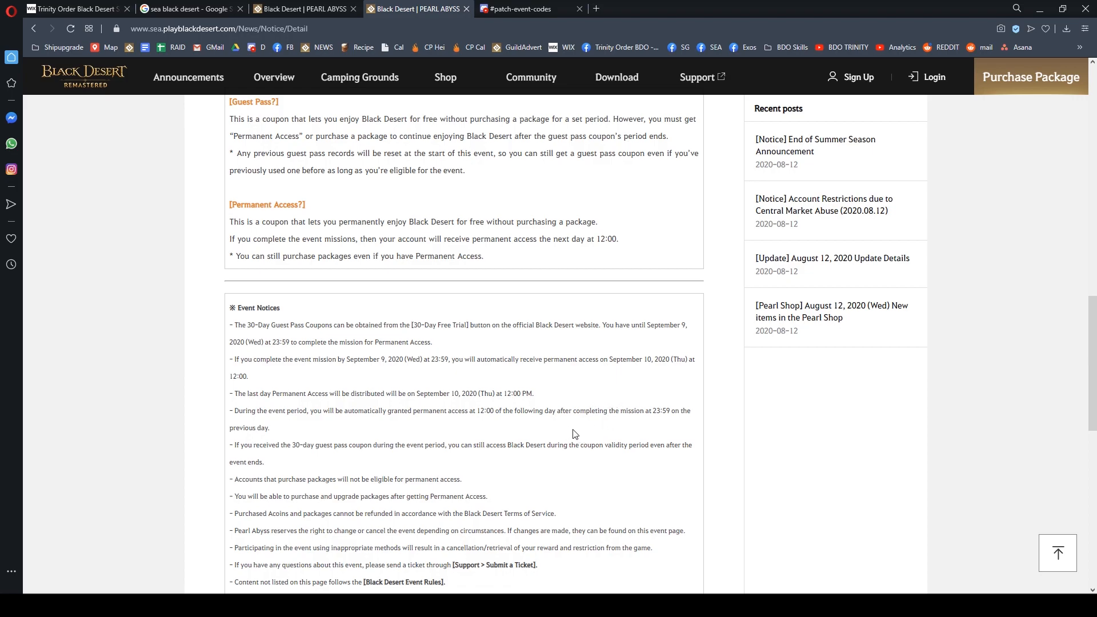
mouse_move(578, 434)
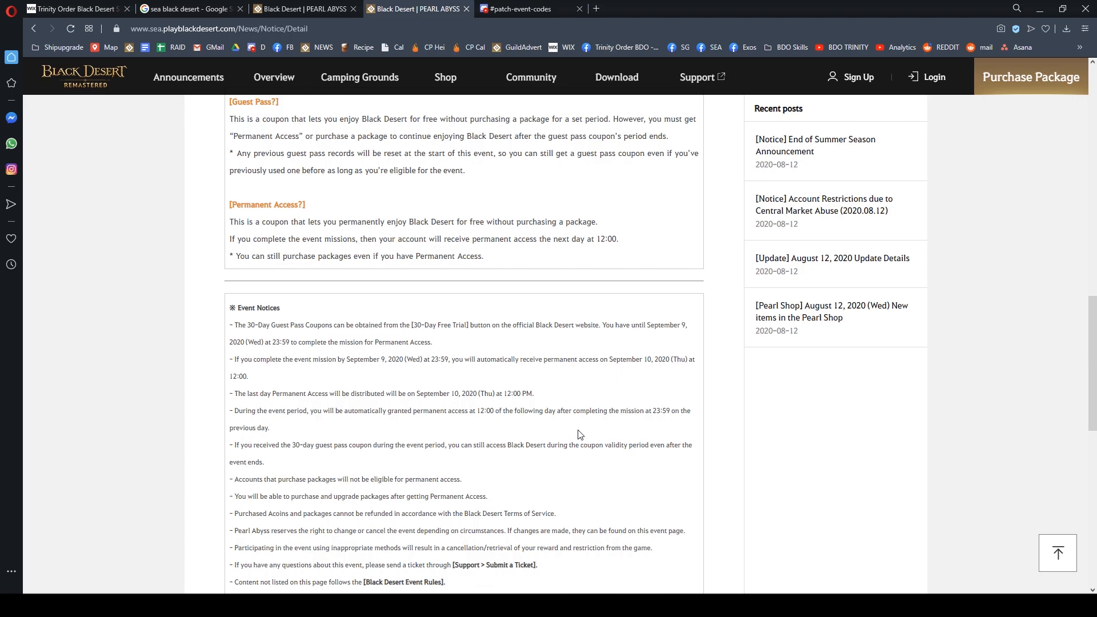
scroll(down, 3)
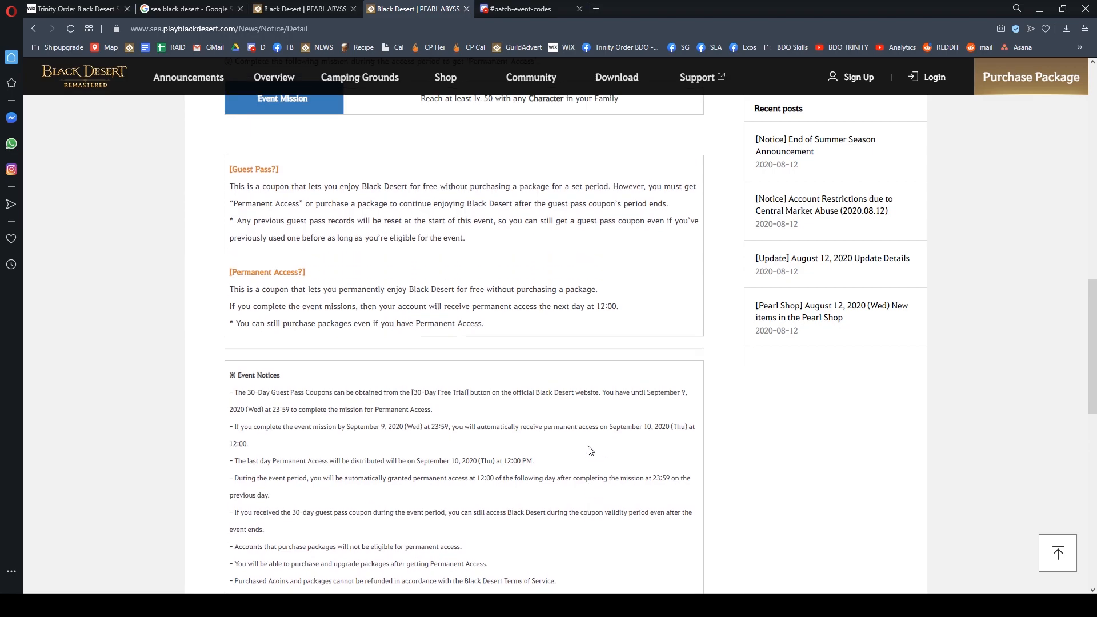
scroll(up, 3)
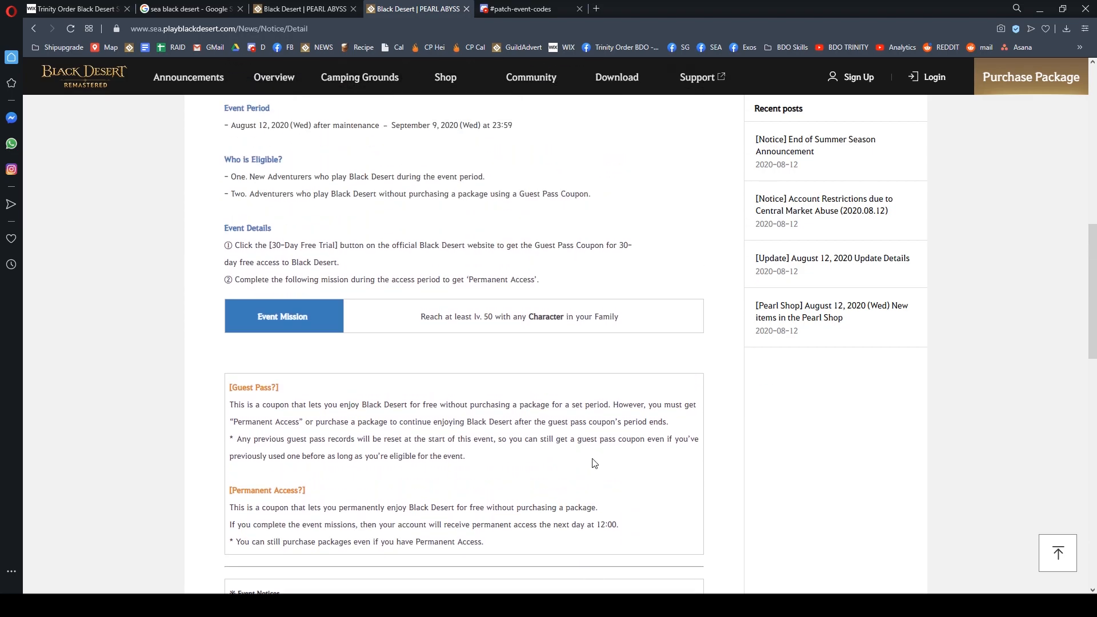
click(521, 9)
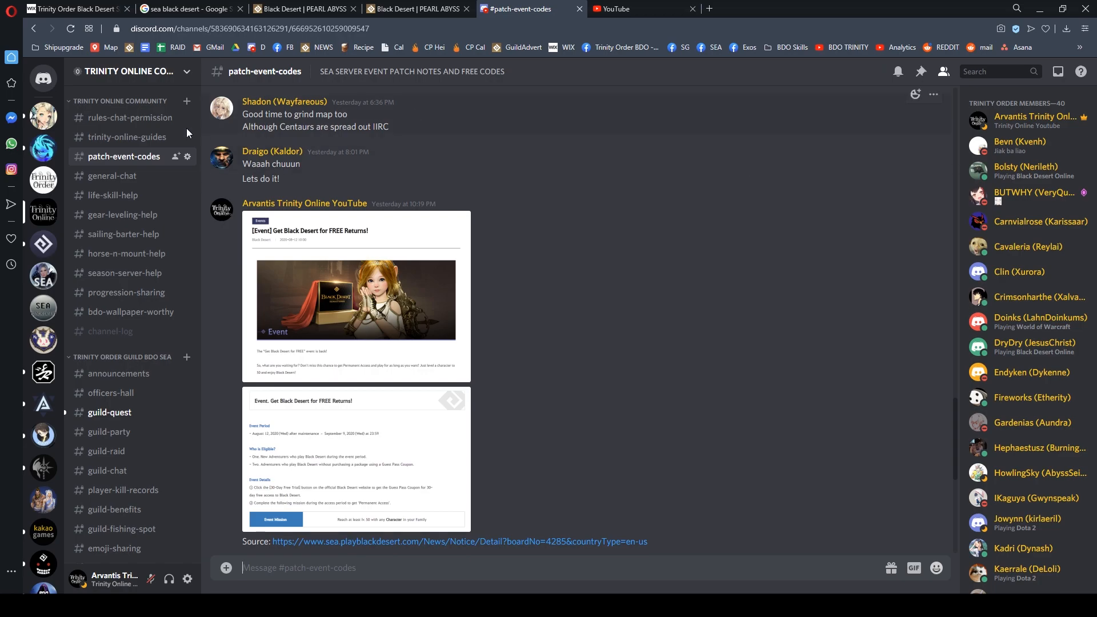
- Show #rules-chat-permission with the server rules and the MEE6 channel-access post
click(130, 117)
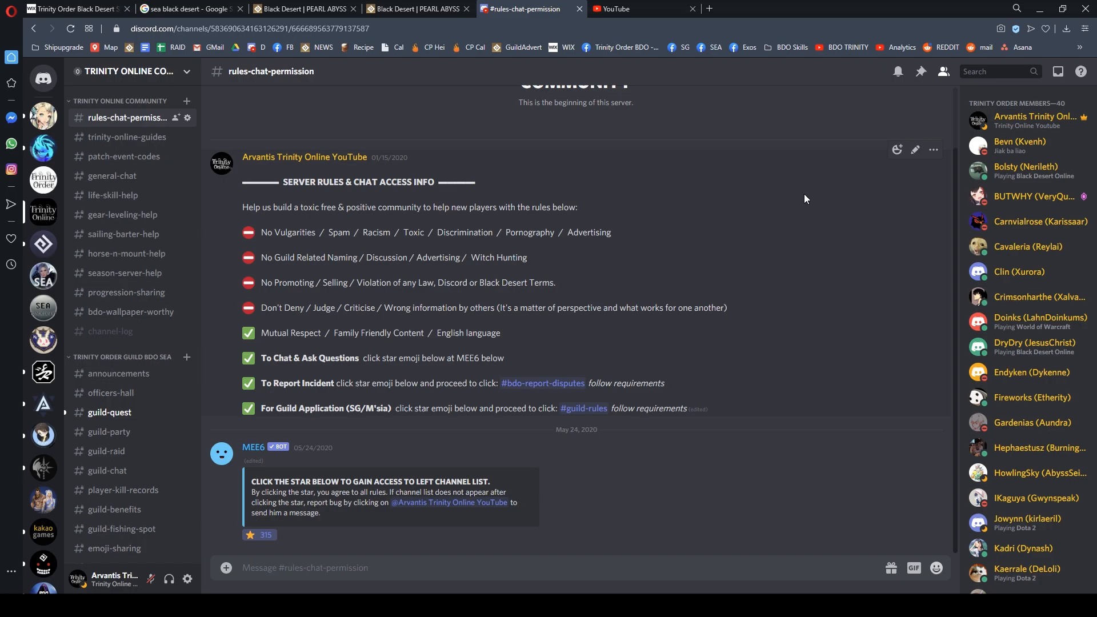
mouse_move(486, 200)
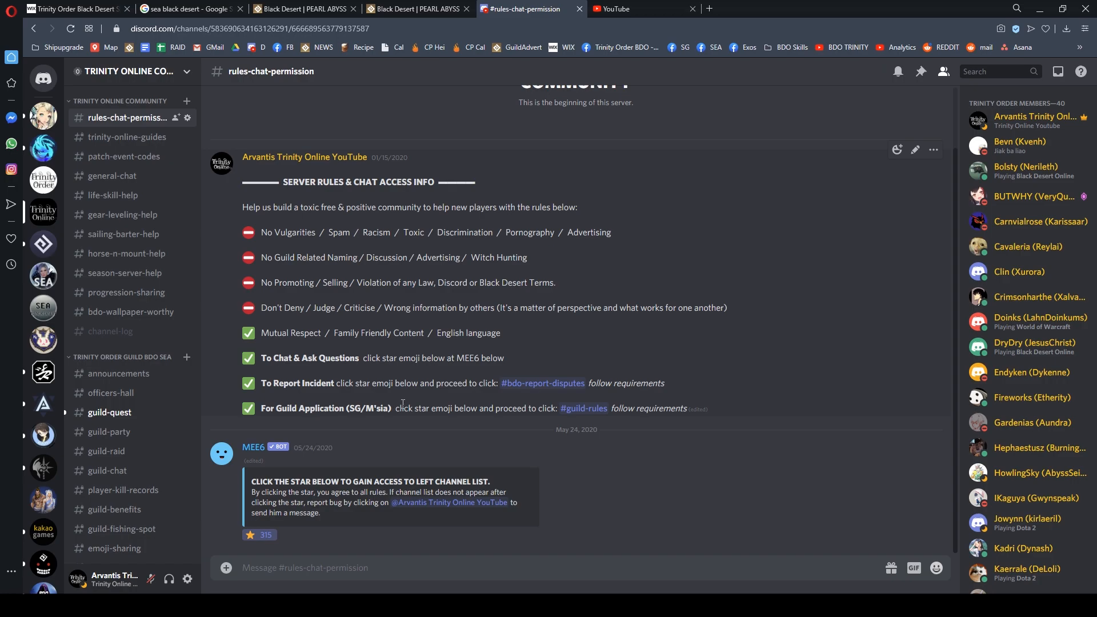
click(259, 534)
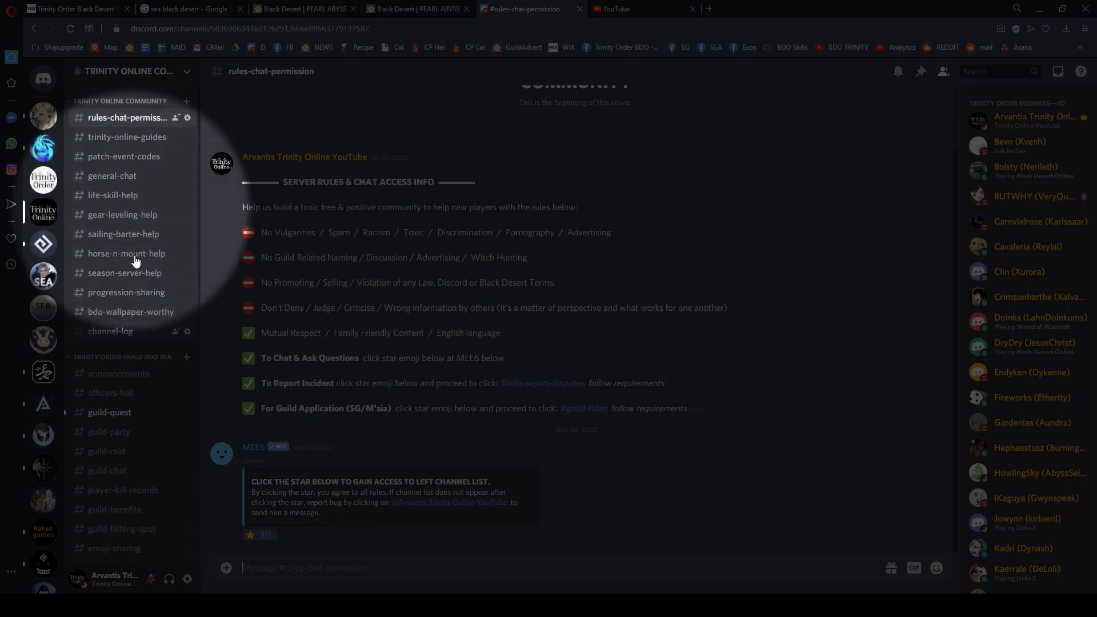
mouse_move(127, 293)
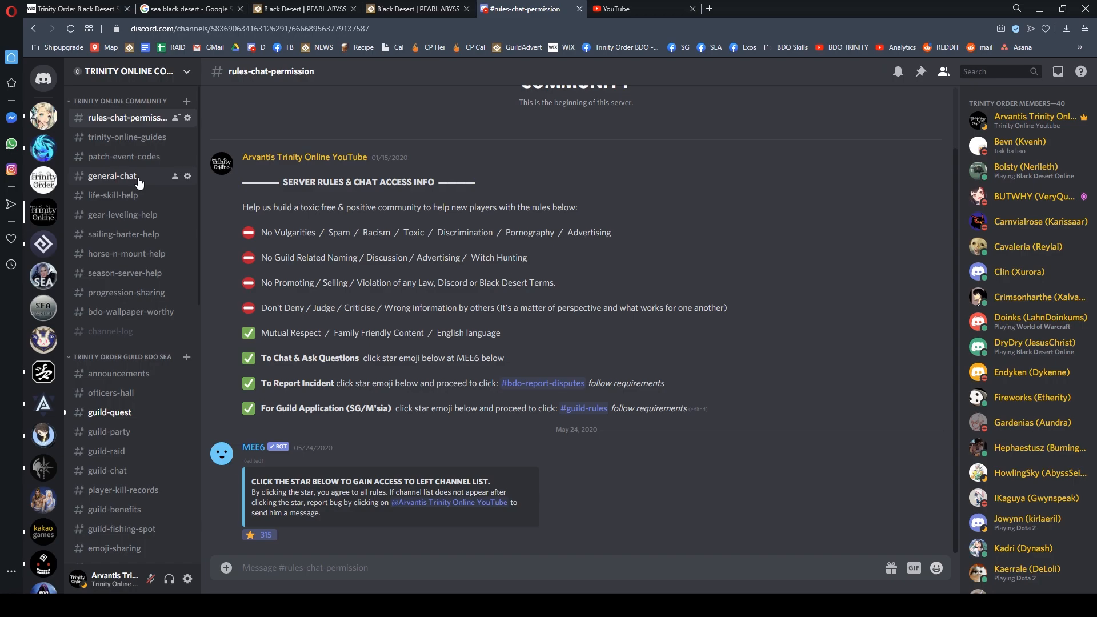
mouse_move(112, 195)
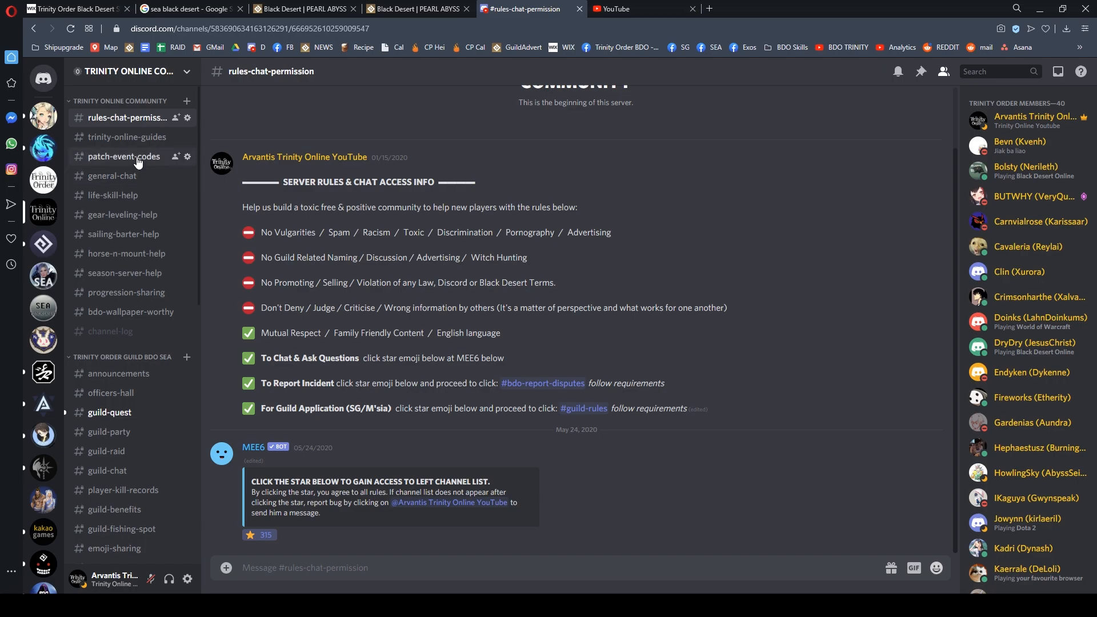
- Review #patch-event-codes: the free-event post, shared codes and recent rare-drop chat
click(124, 156)
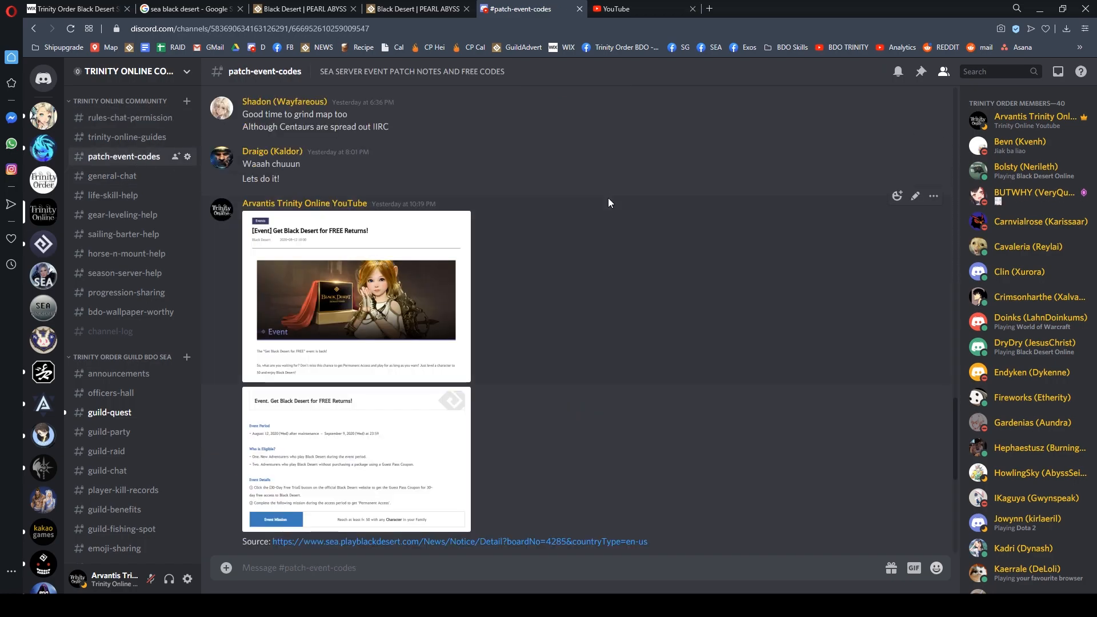
mouse_move(373, 422)
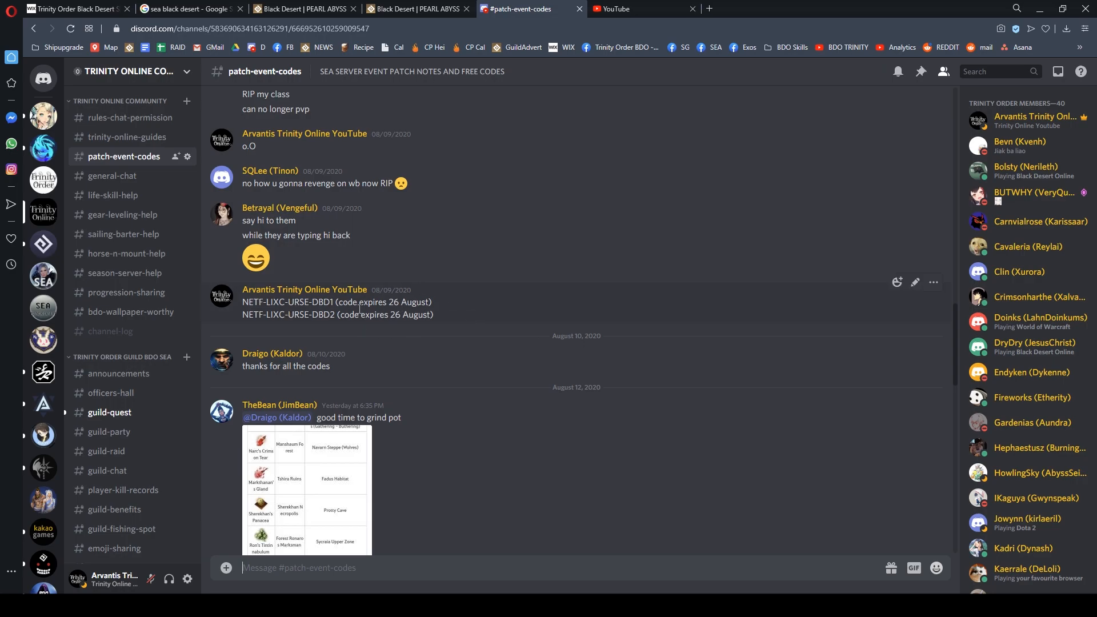
mouse_move(299, 331)
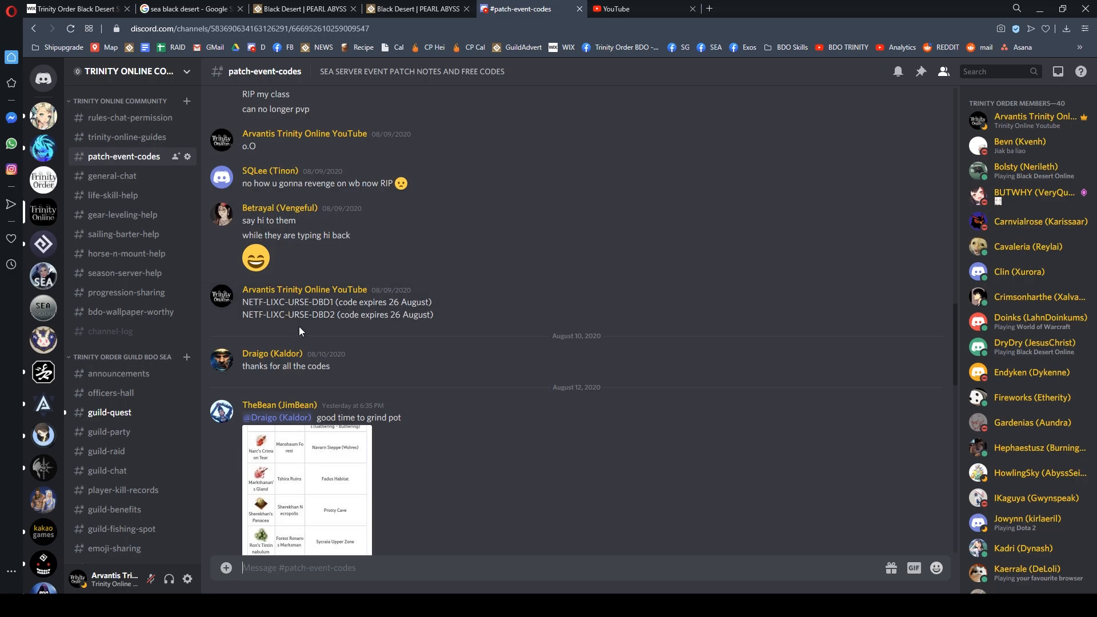
scroll(up, 3)
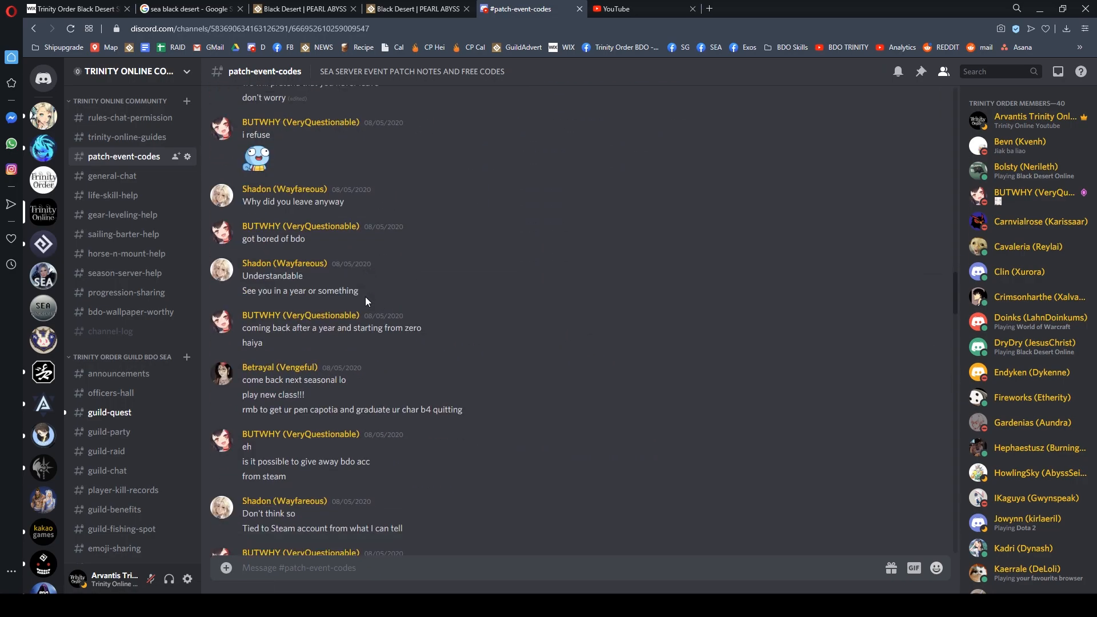
scroll(down, 3)
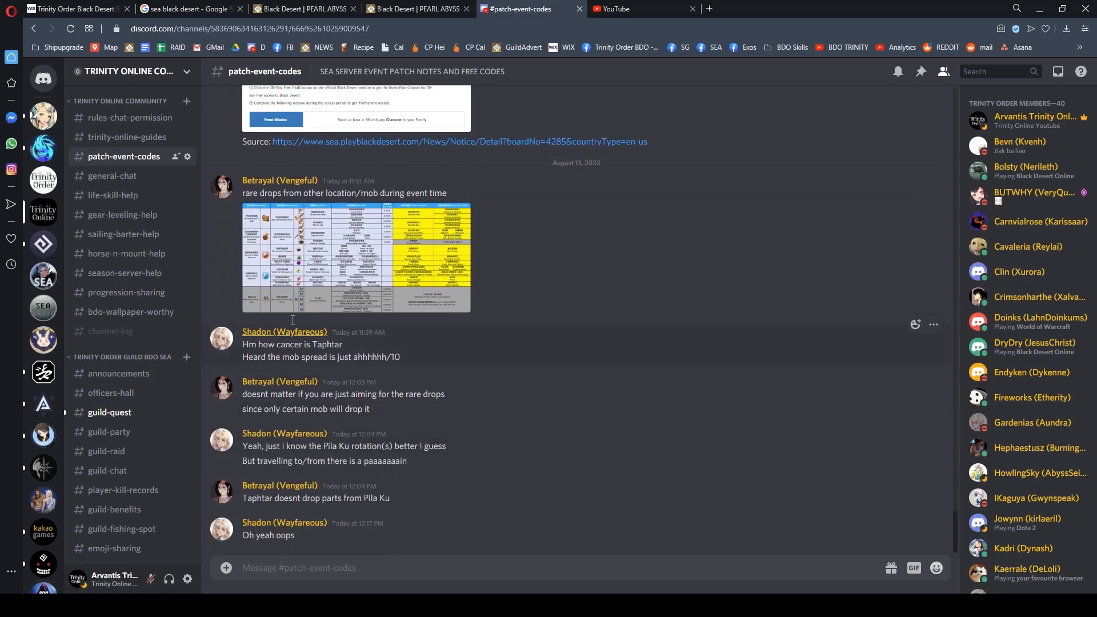
mouse_move(137, 142)
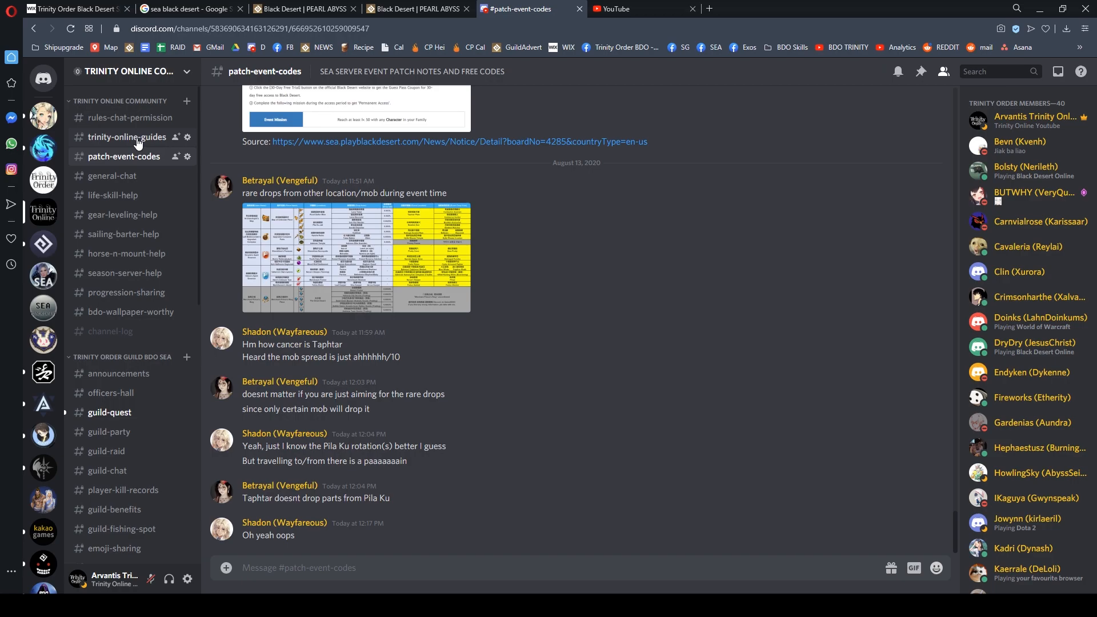
click(127, 137)
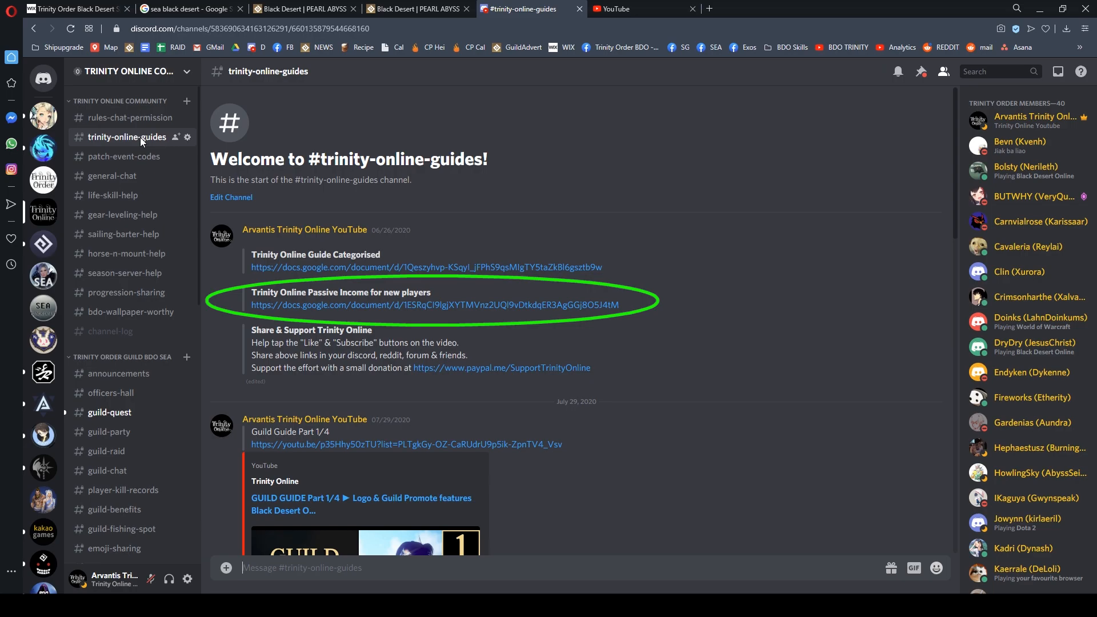
mouse_move(308, 289)
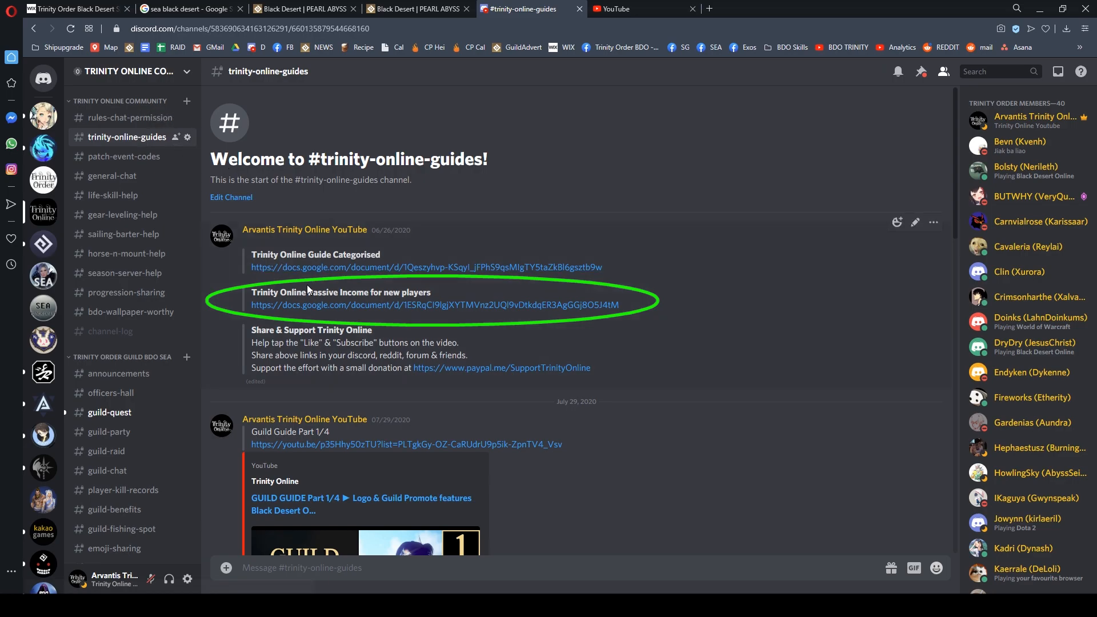
mouse_move(364, 305)
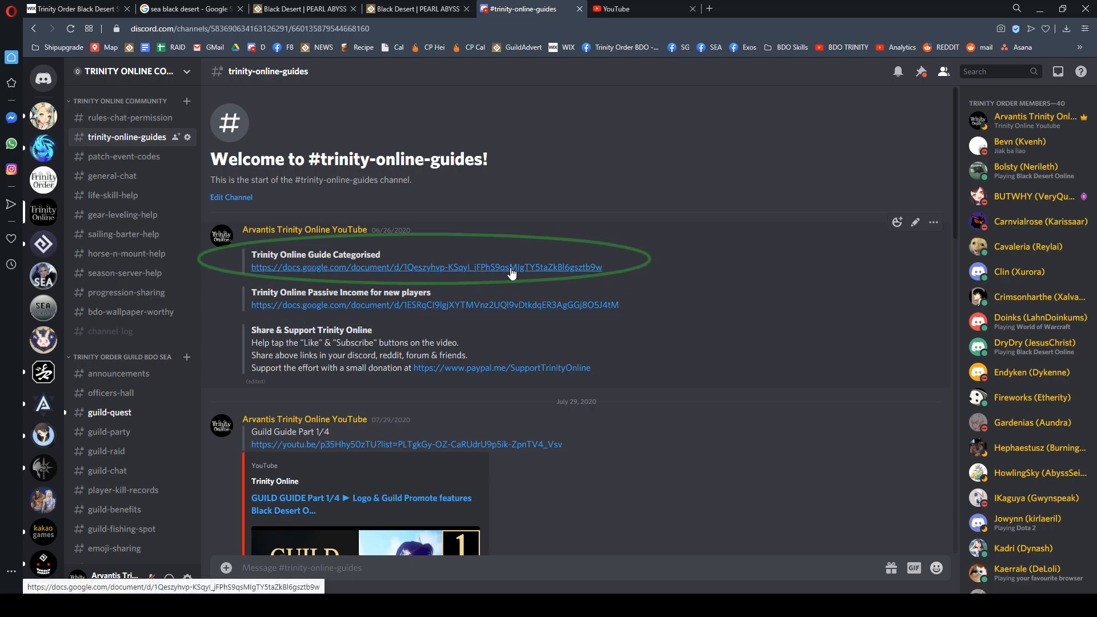
mouse_move(516, 273)
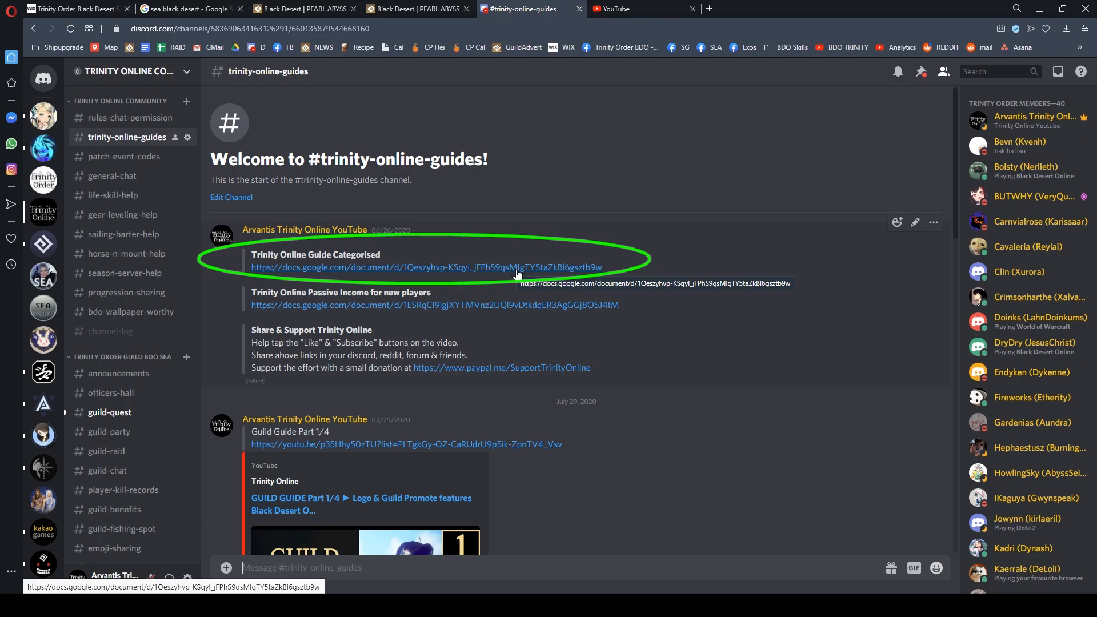
- Open the Trinity Online YouTube Guide Index doc and scroll to the New Player Tips table
click(422, 267)
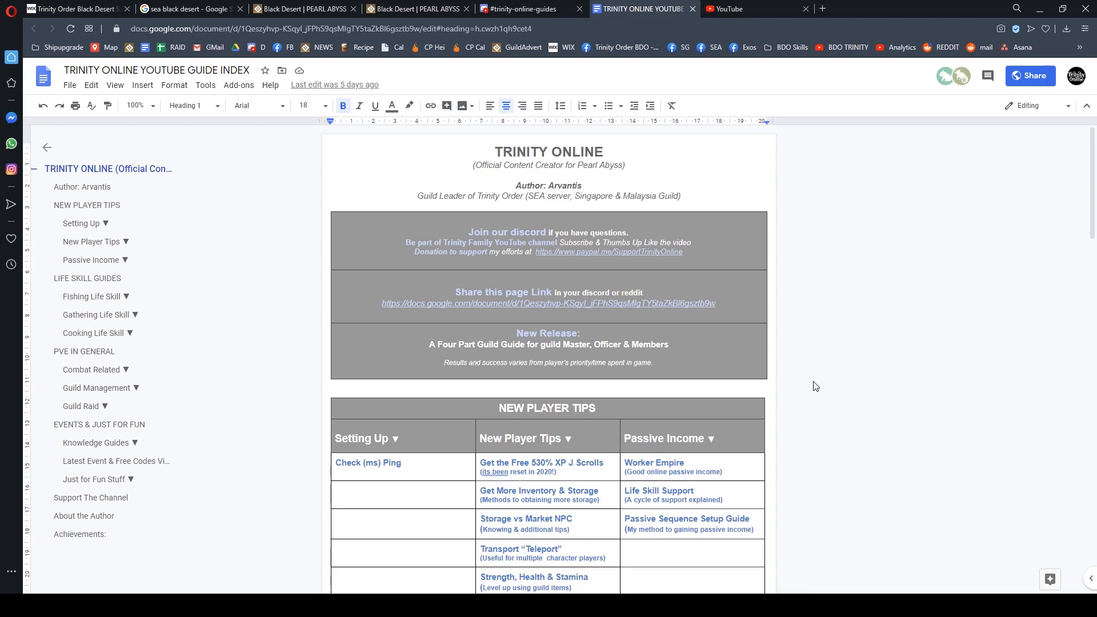
scroll(down, 3)
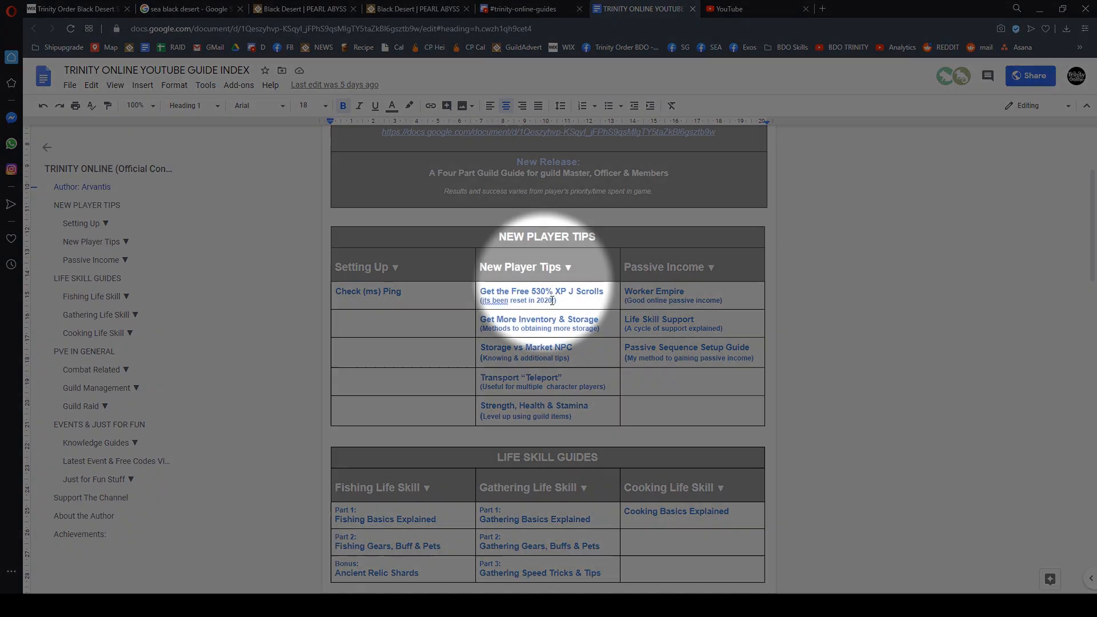
click(541, 291)
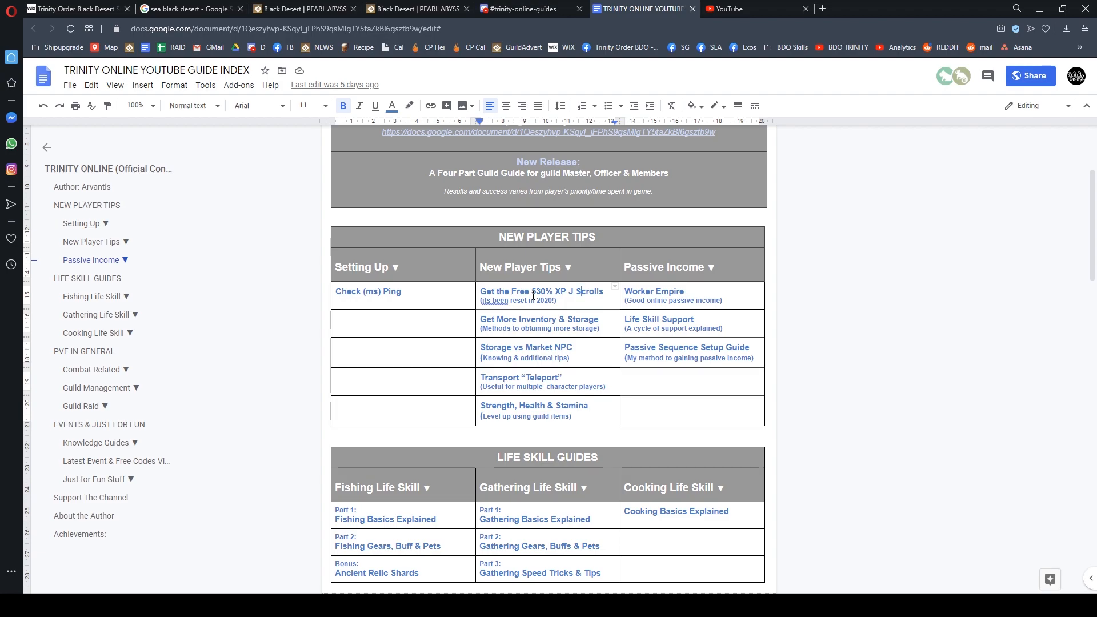
- Scroll the guide index down to the Life Skill Guides and PvE in General tables
scroll(down, 3)
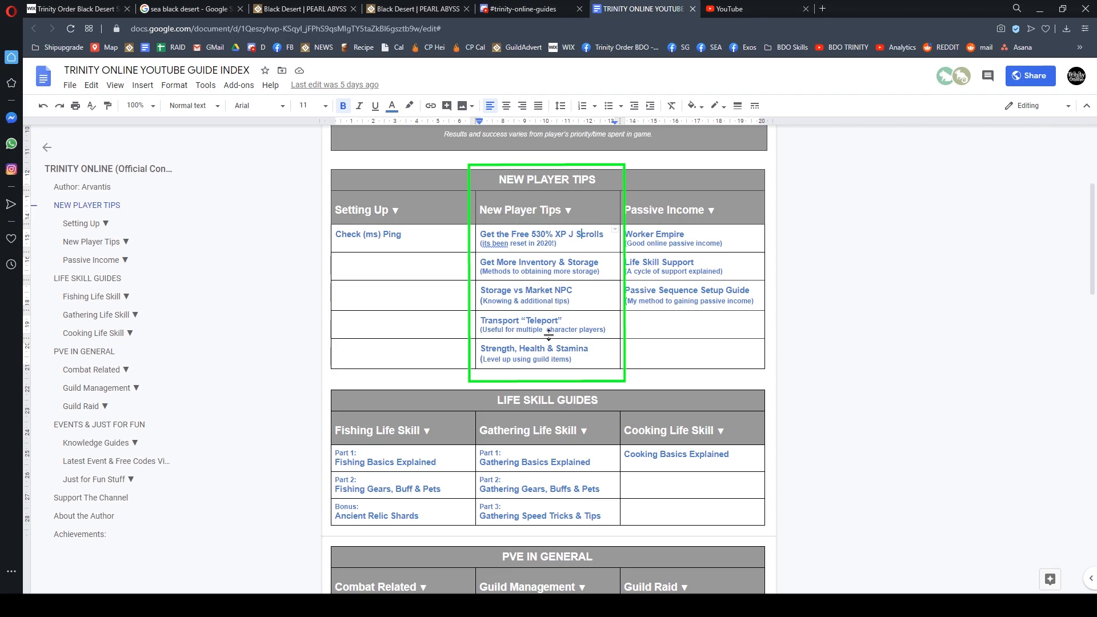
mouse_move(580, 264)
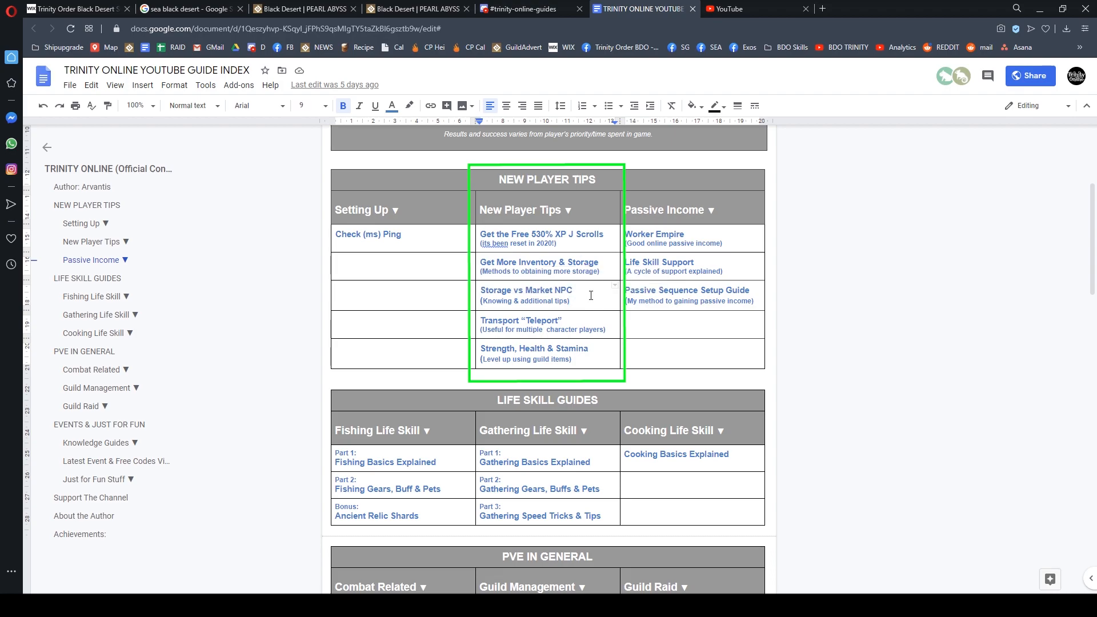
click(589, 296)
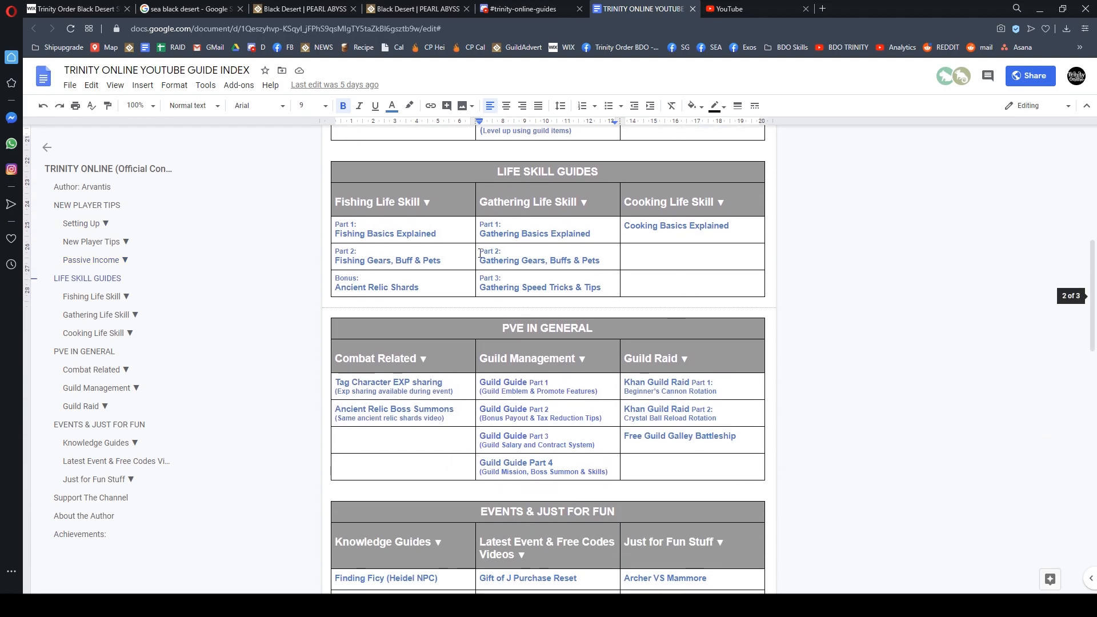
- Skim to the Events & Just for Fun table, then return to Discord's #trinity-online-guides
scroll(down, 3)
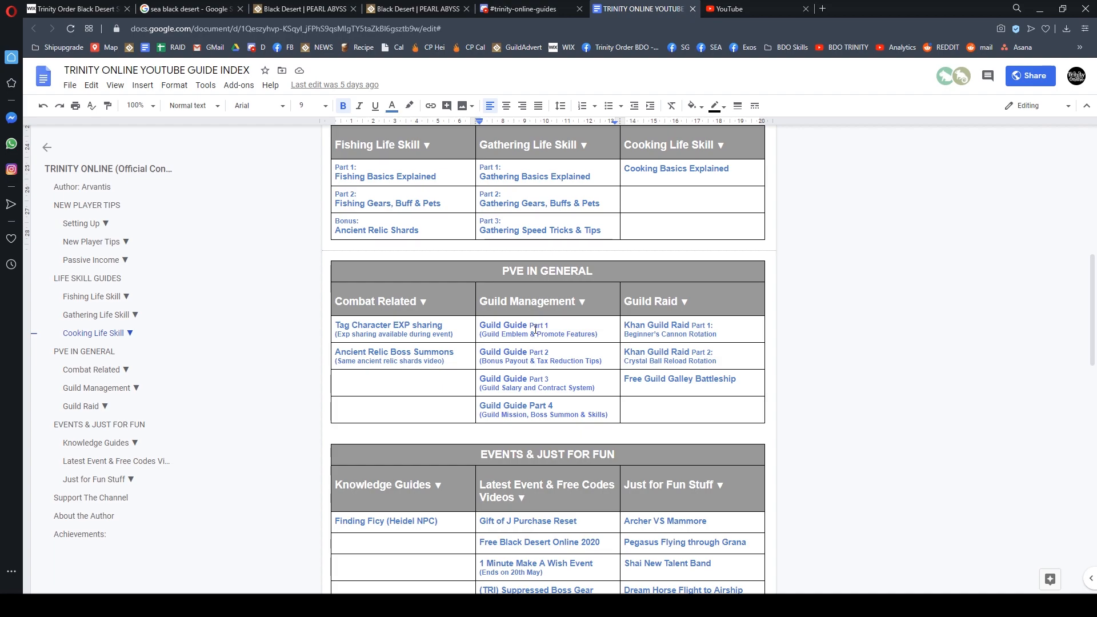
mouse_move(539, 415)
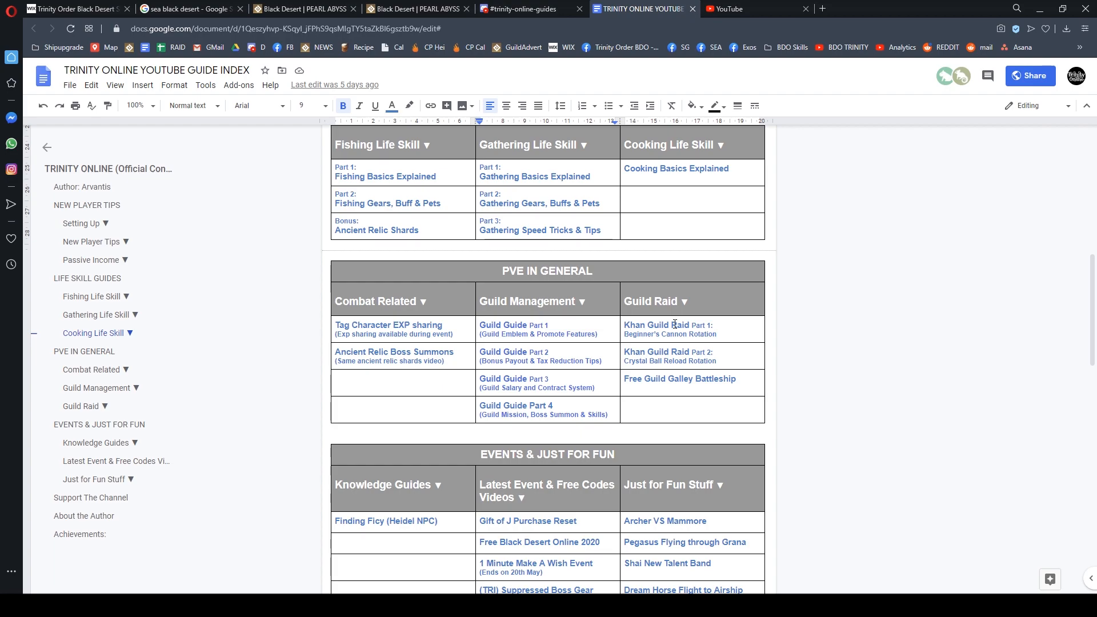
mouse_move(673, 355)
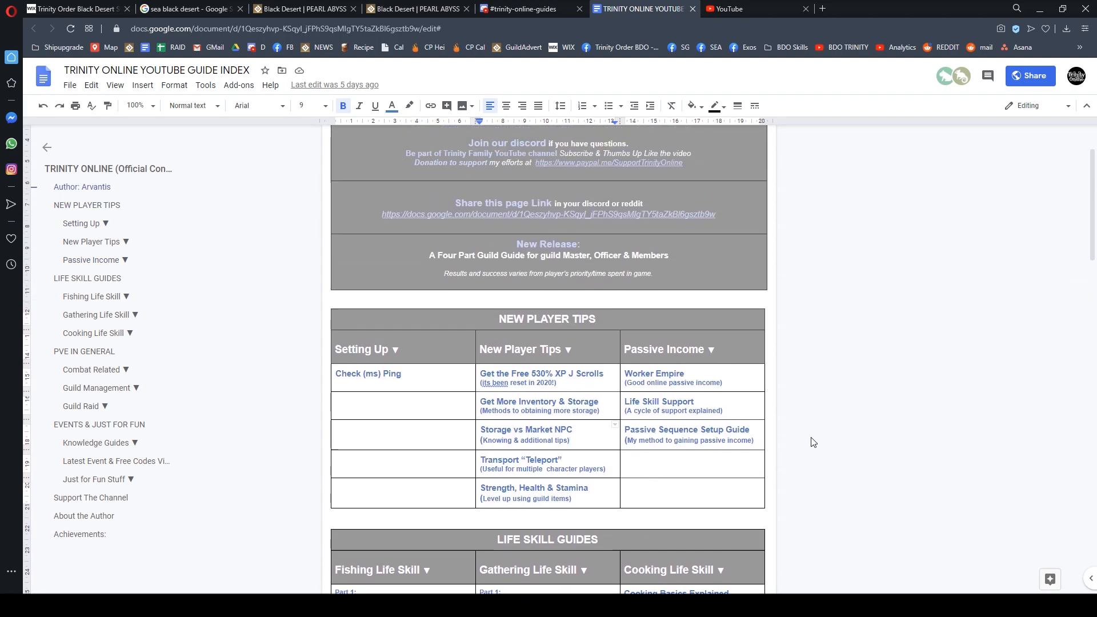
click(520, 9)
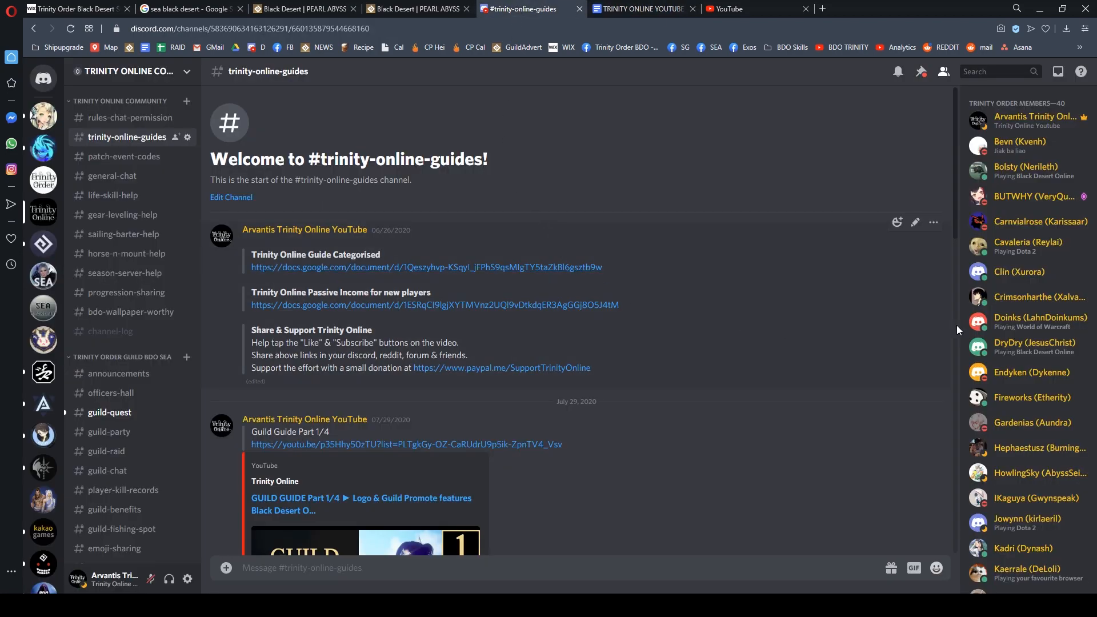
mouse_move(1032, 361)
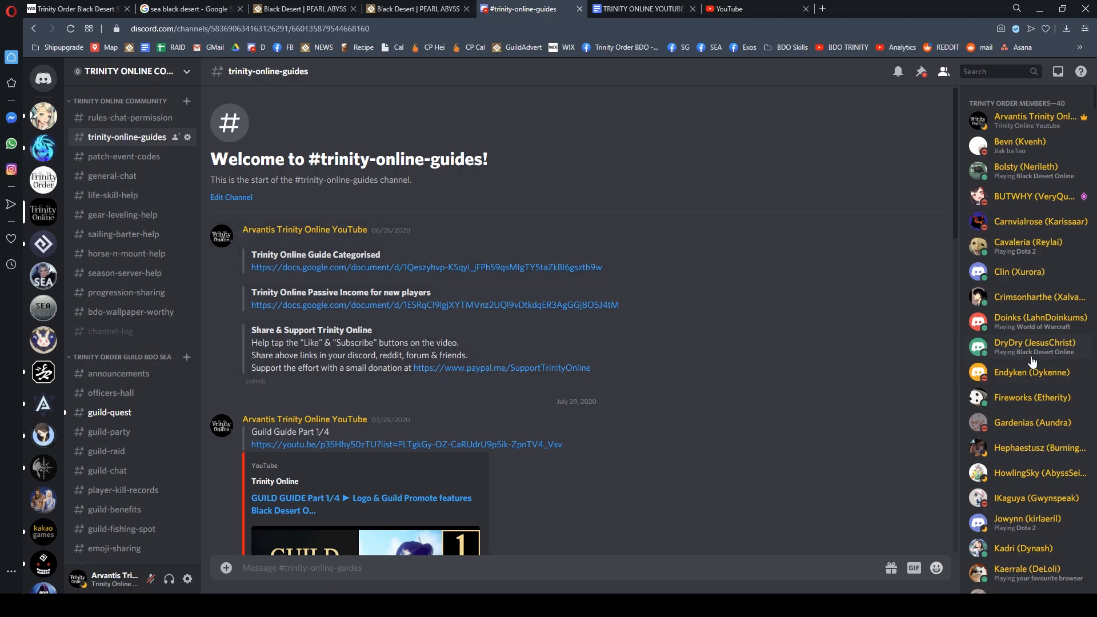
scroll(down, 3)
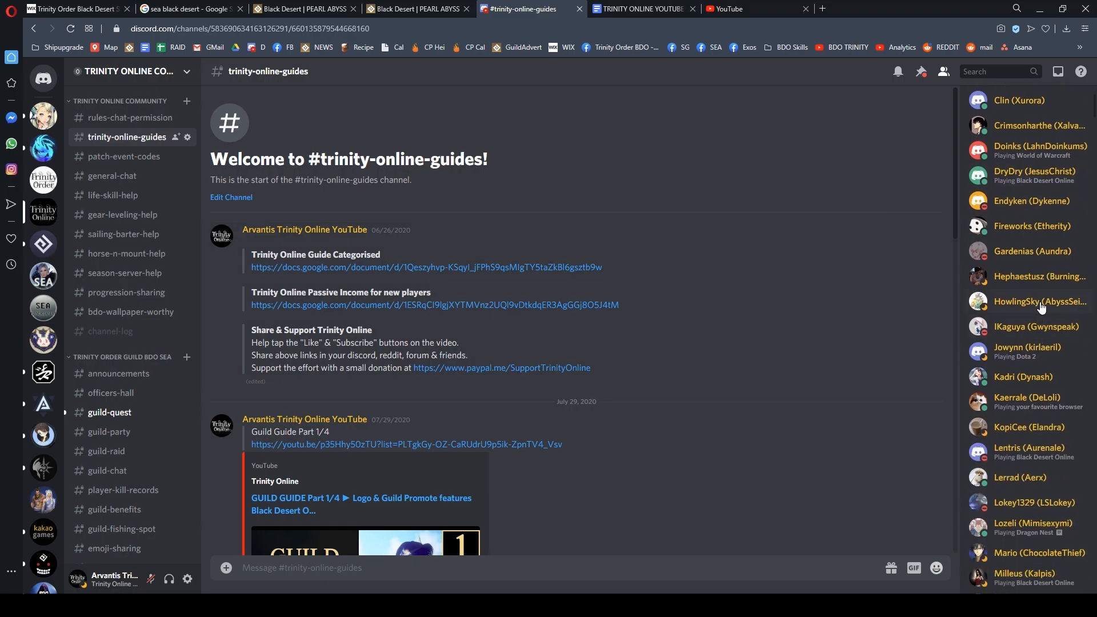
scroll(down, 3)
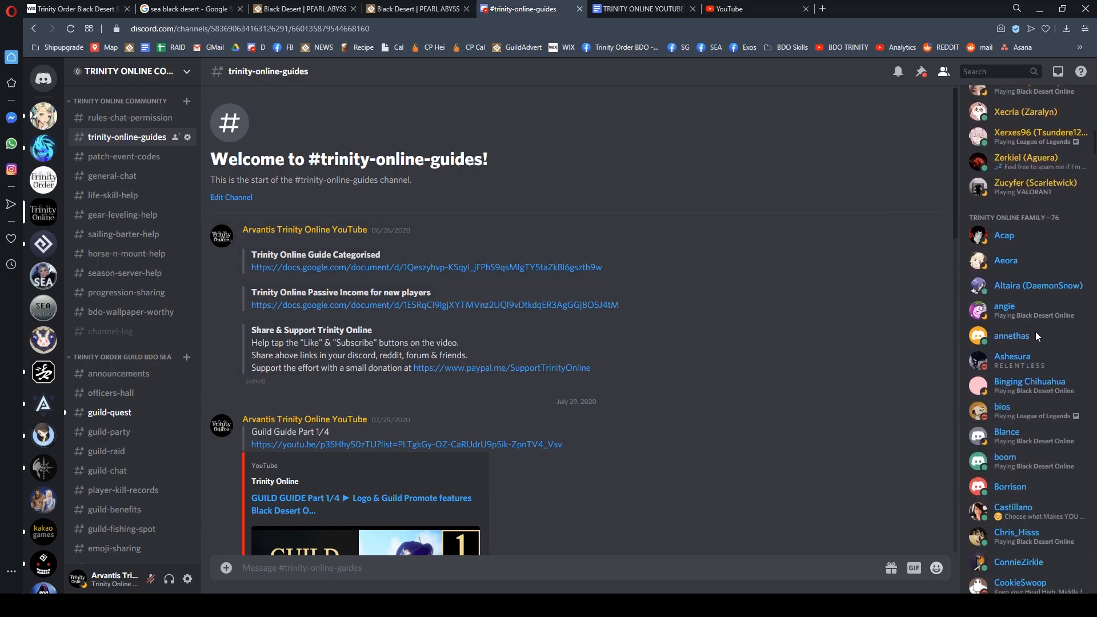
scroll(down, 3)
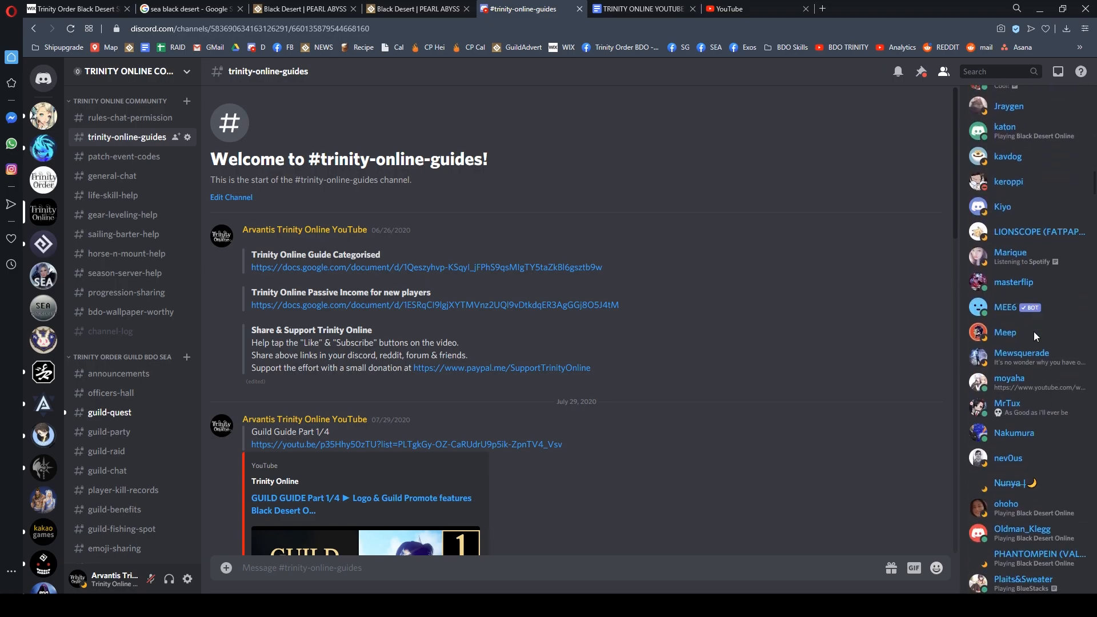
scroll(down, 3)
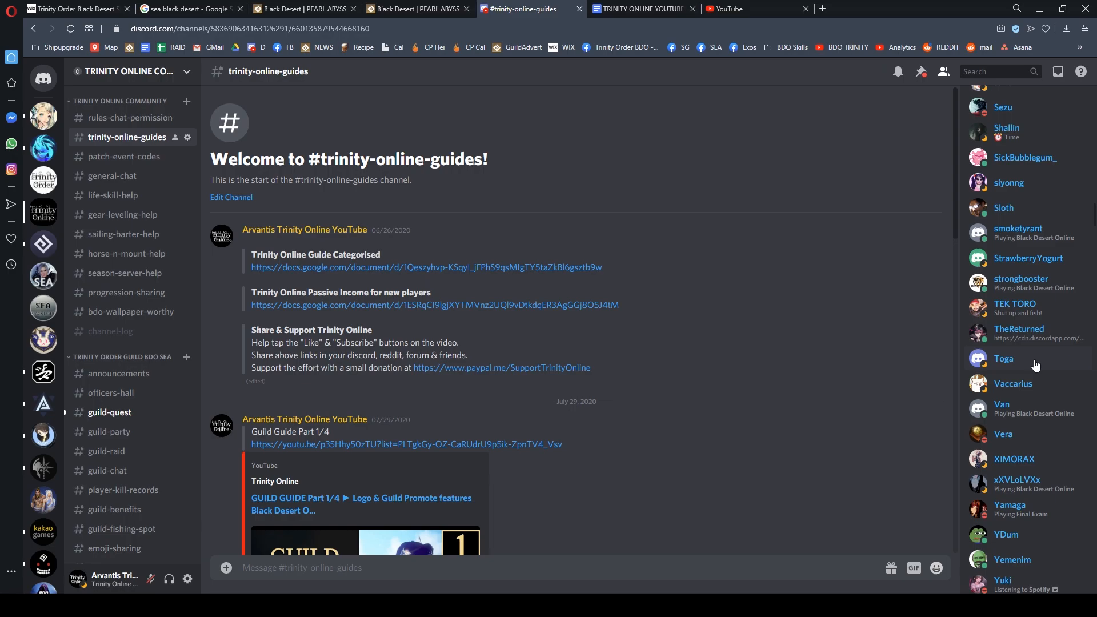
mouse_move(1072, 383)
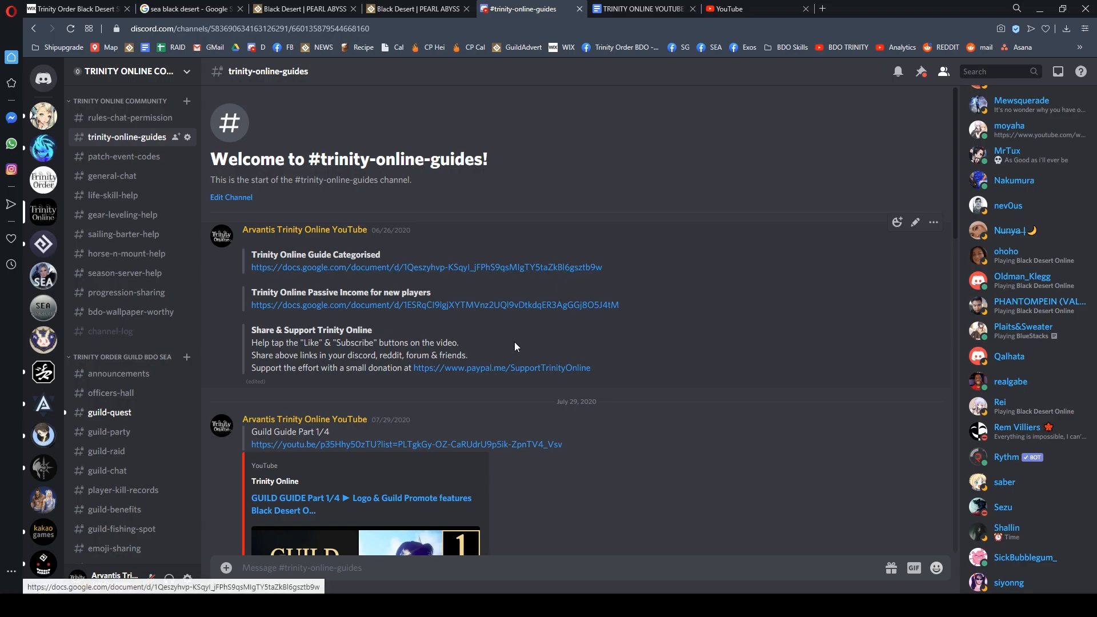
mouse_move(582, 318)
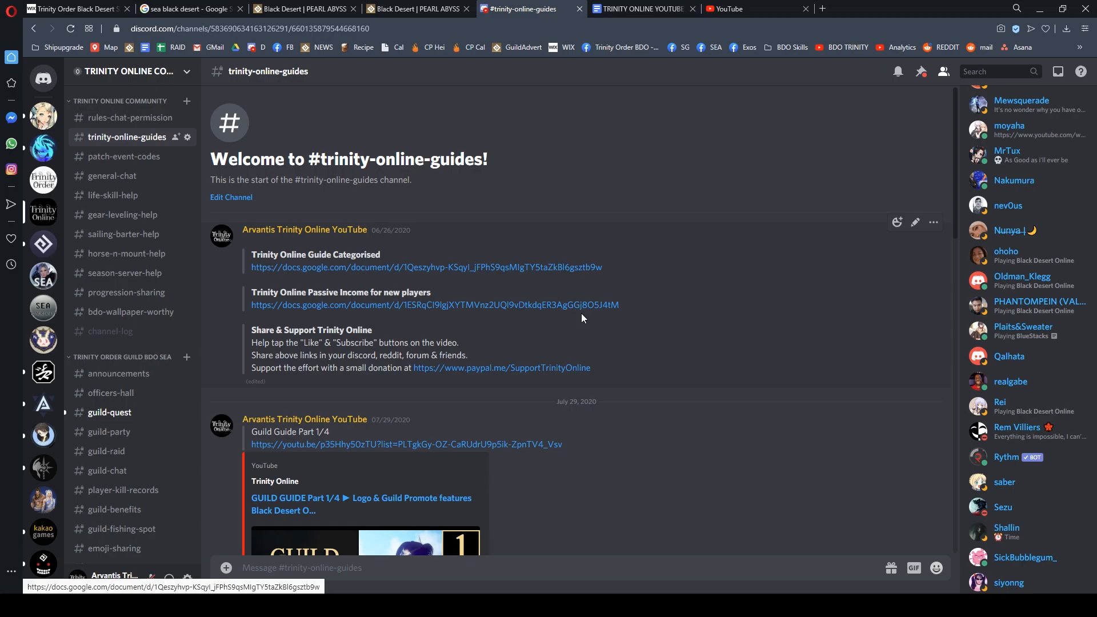
mouse_move(611, 380)
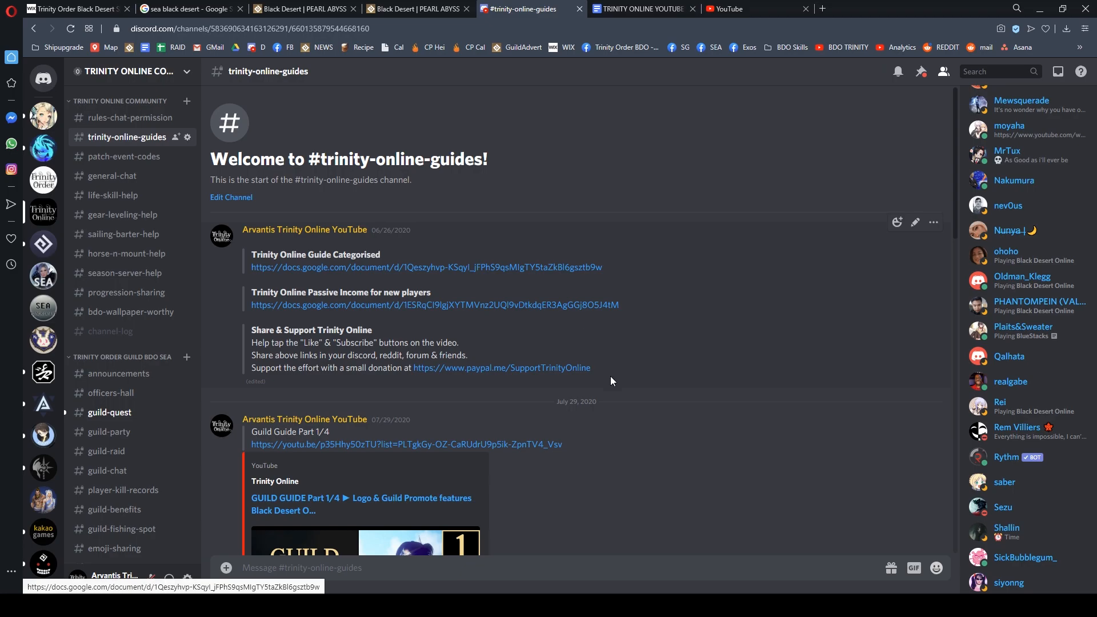
mouse_move(629, 403)
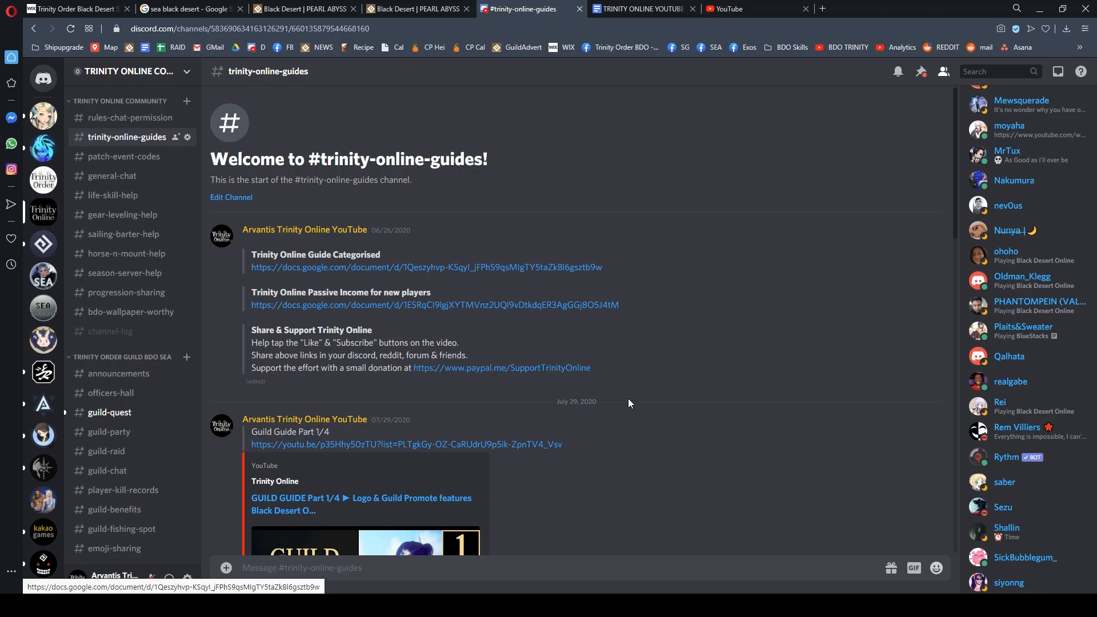